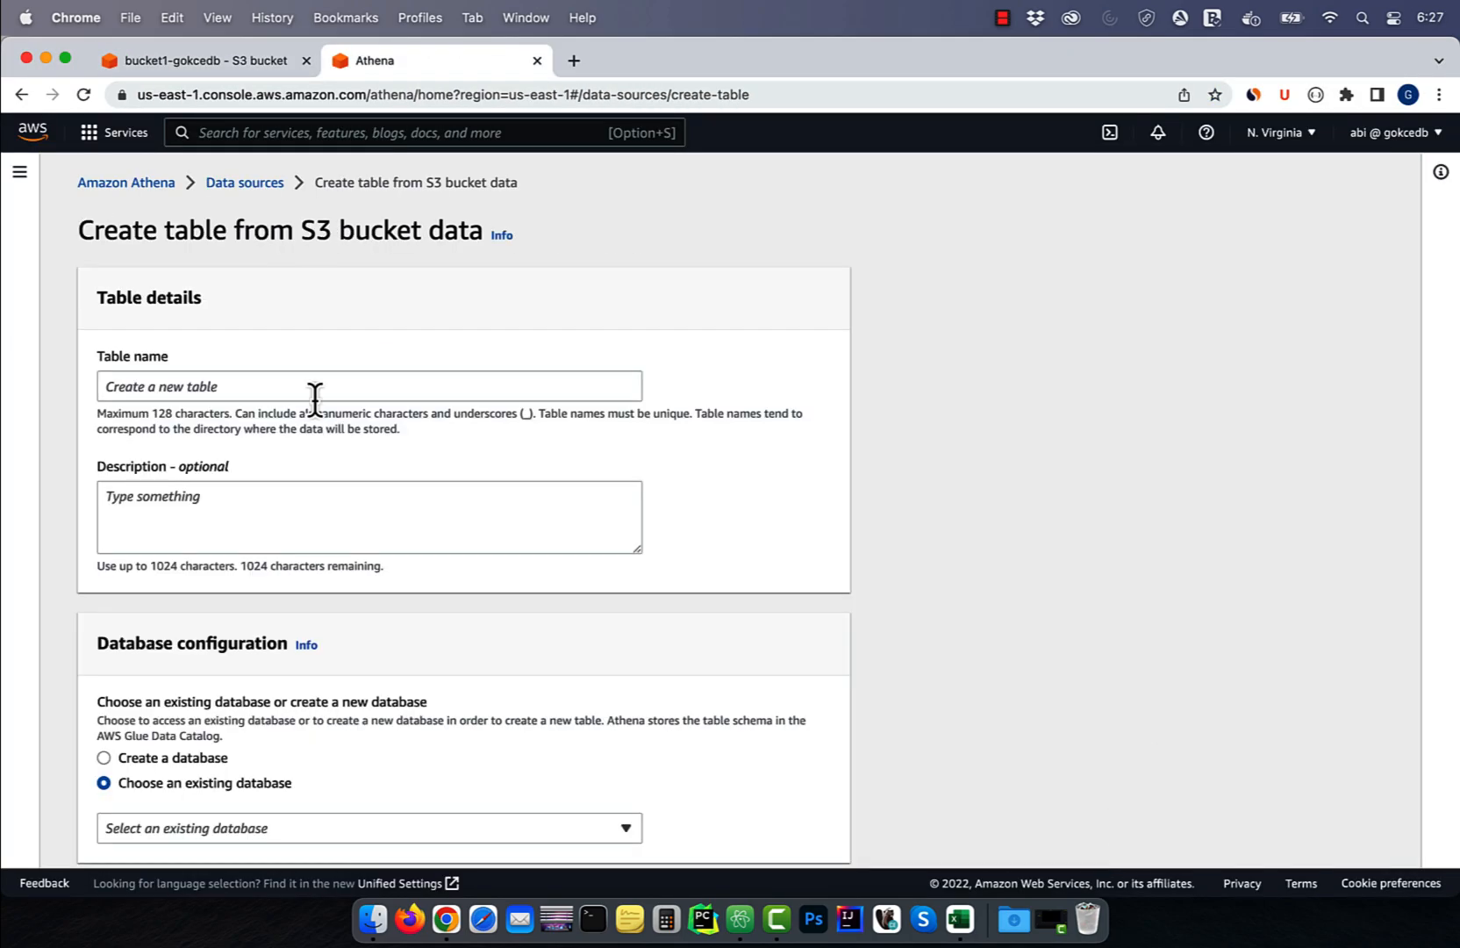
Scroll the Athena create-table page before switching to the Desktop folder with the two CSV files.
scroll(down, 3)
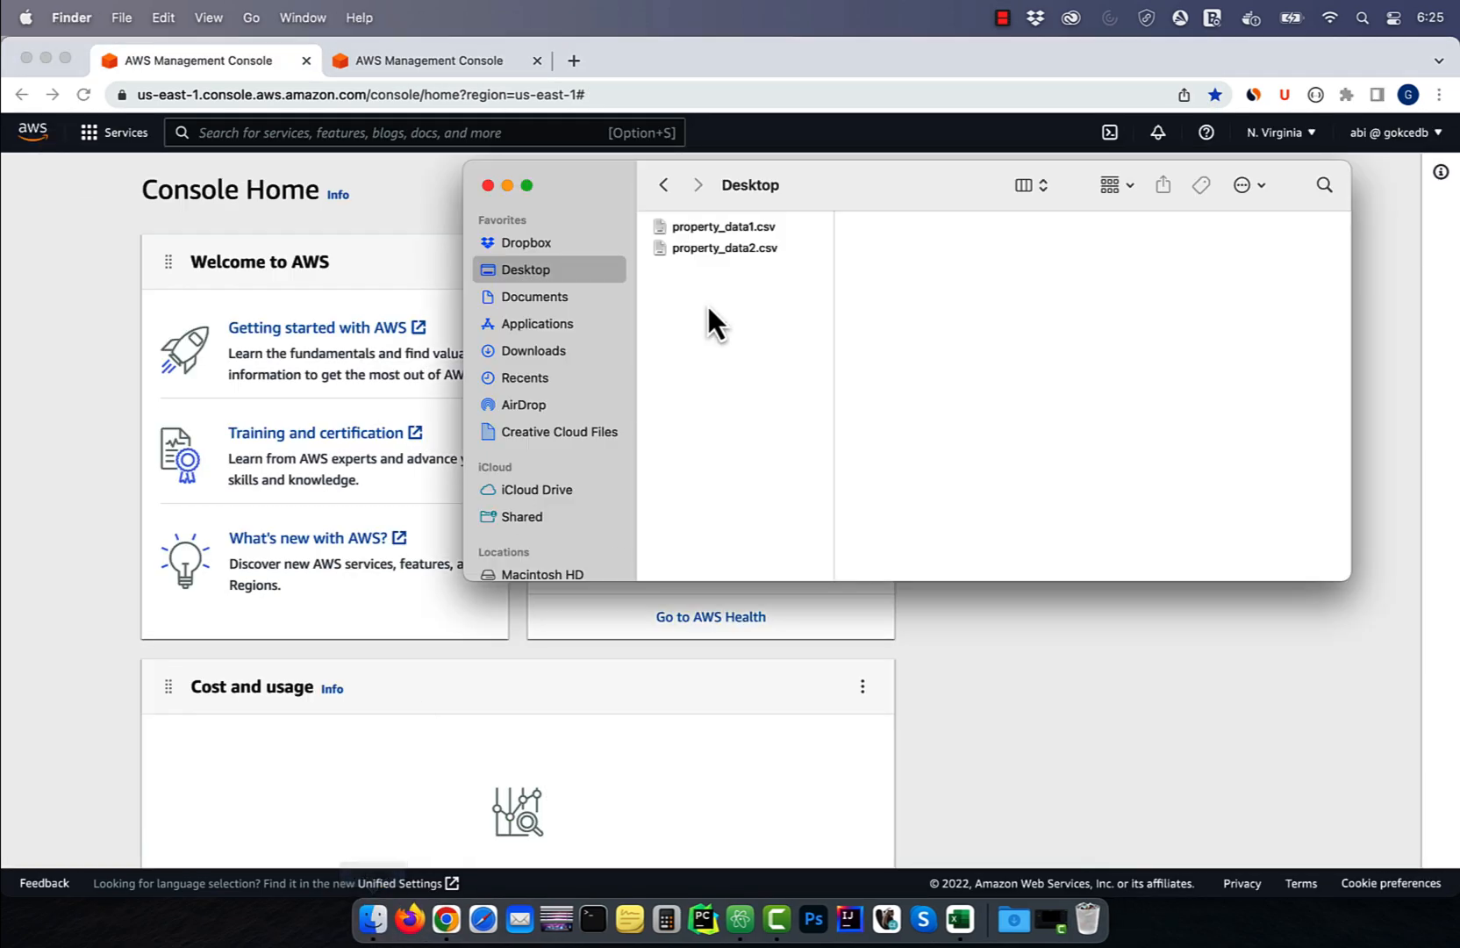
double_click(723, 226)
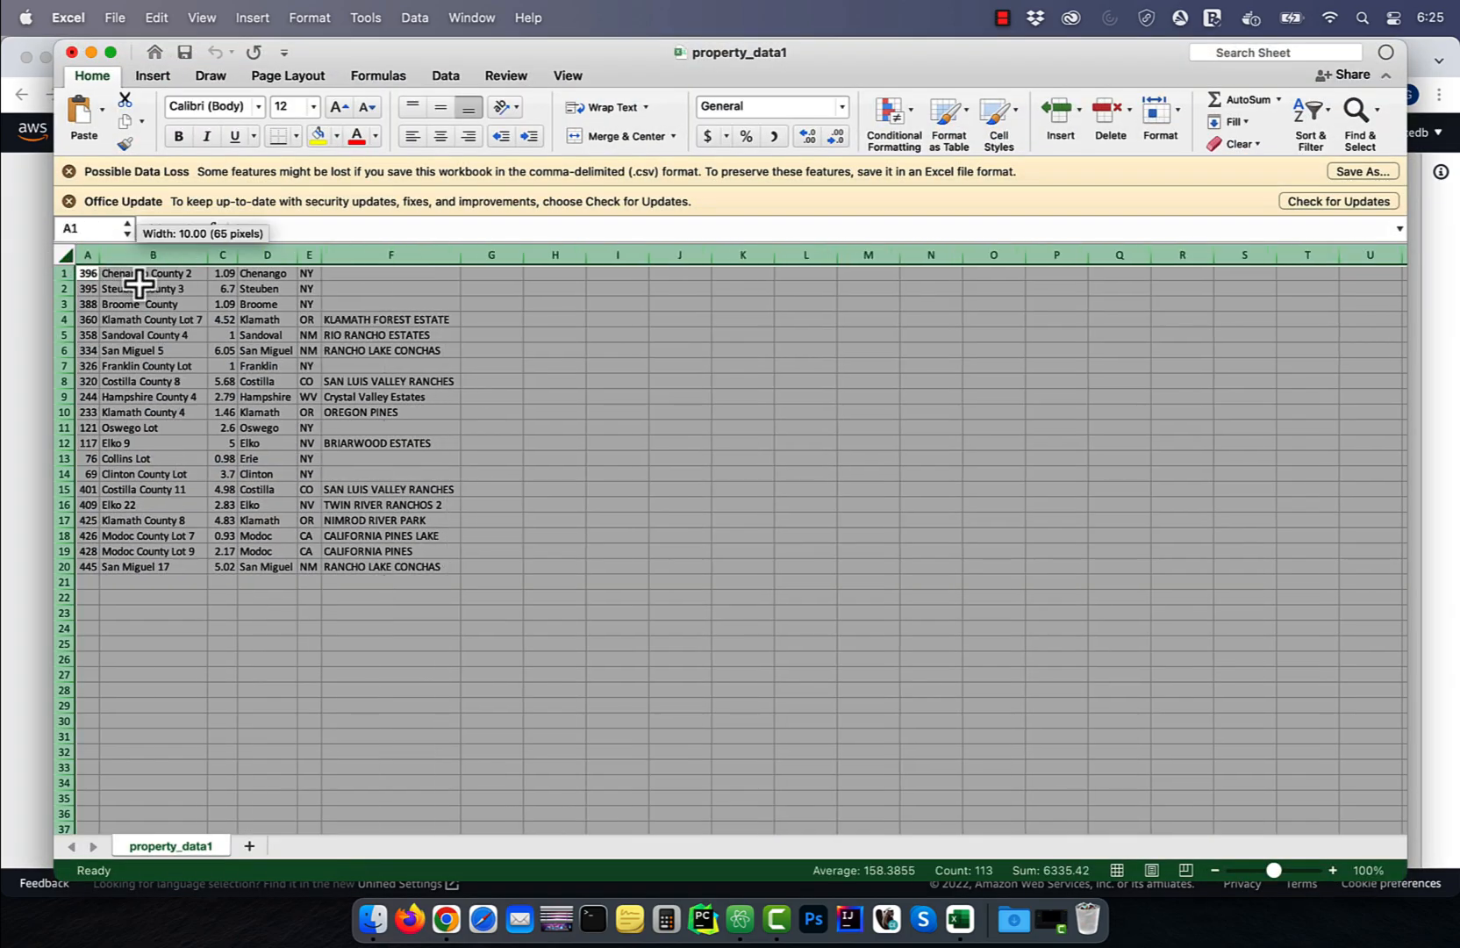
double_click(84, 272)
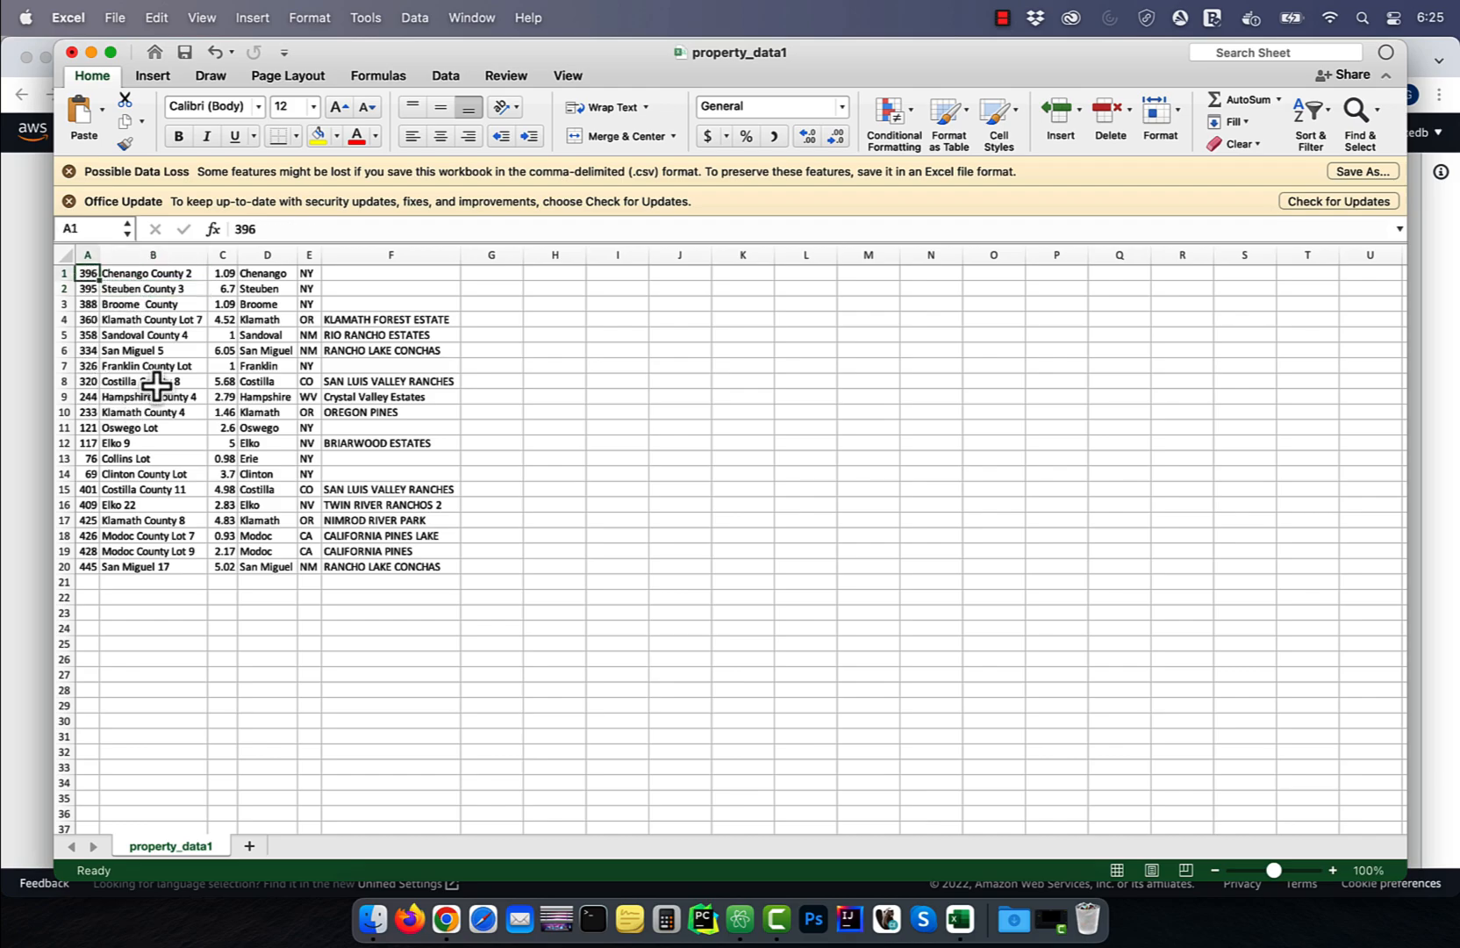
click(222, 272)
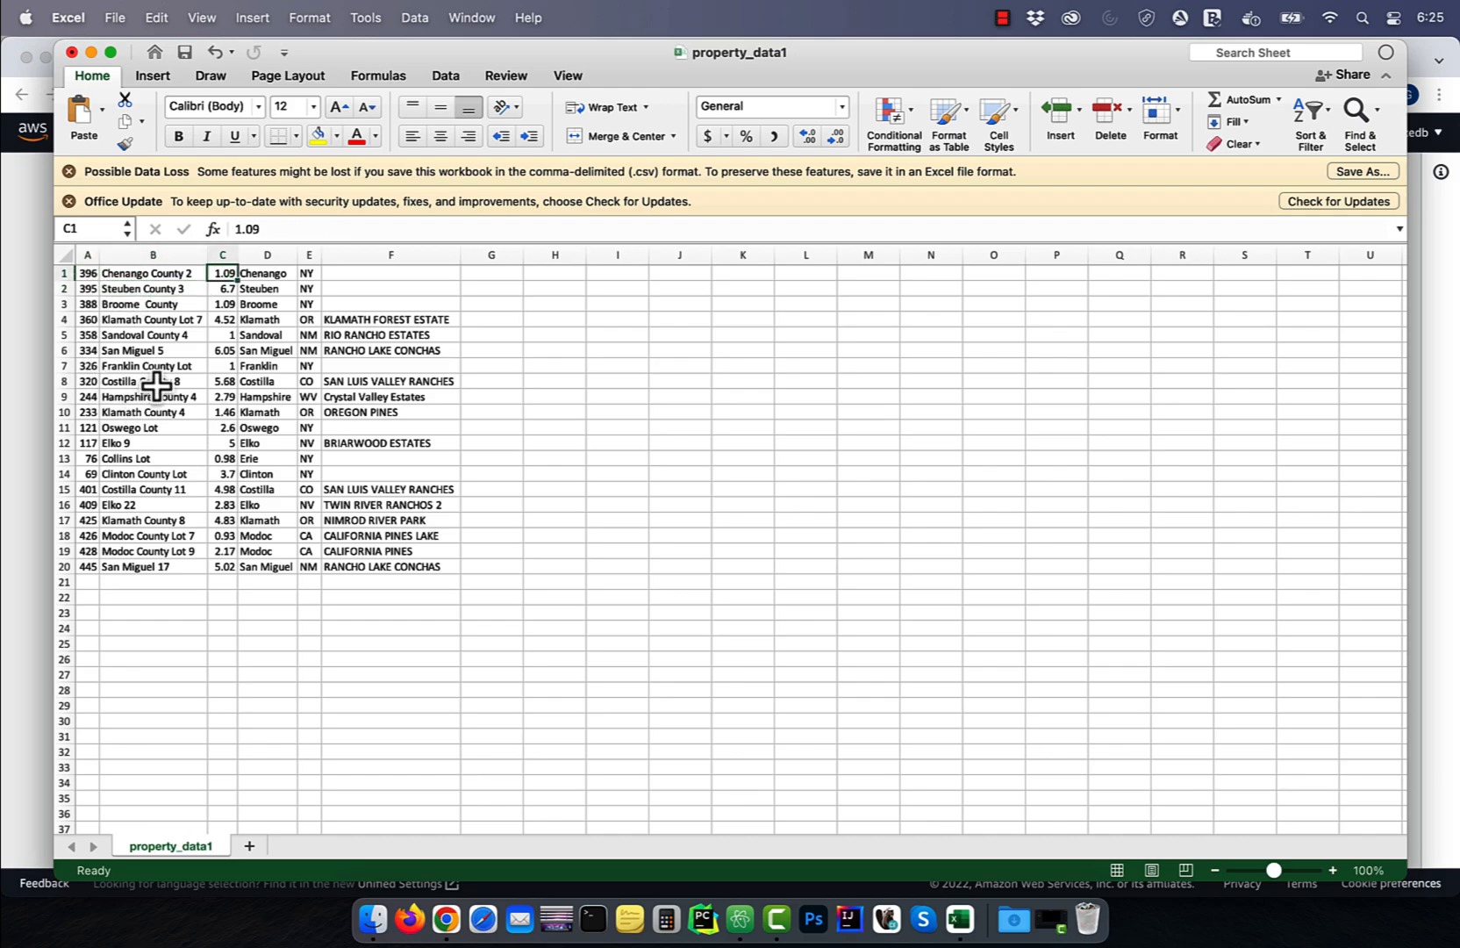
click(267, 272)
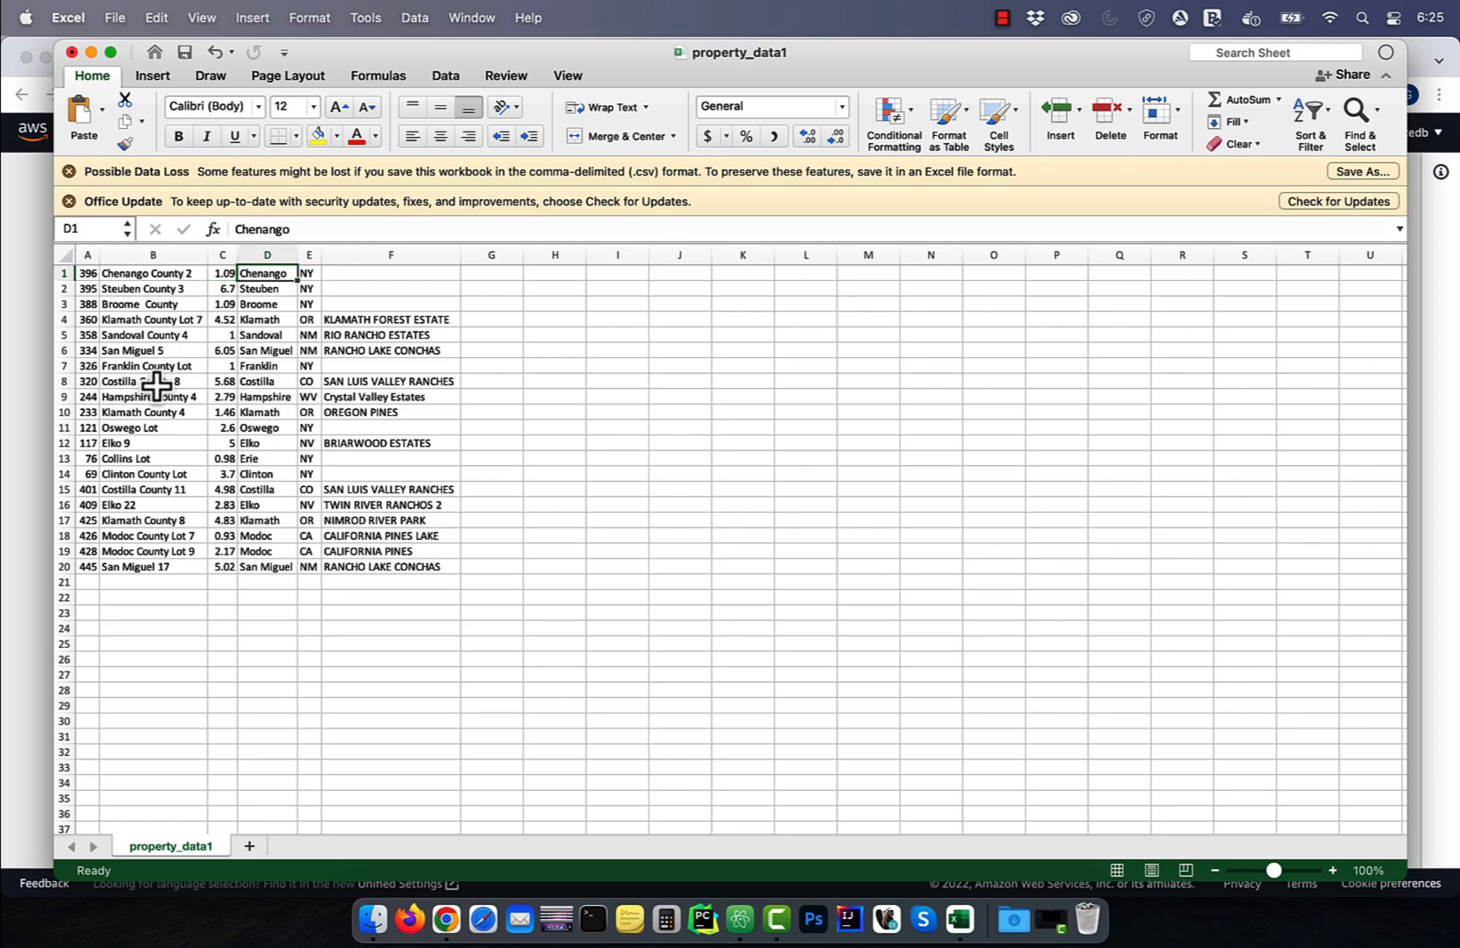
click(389, 272)
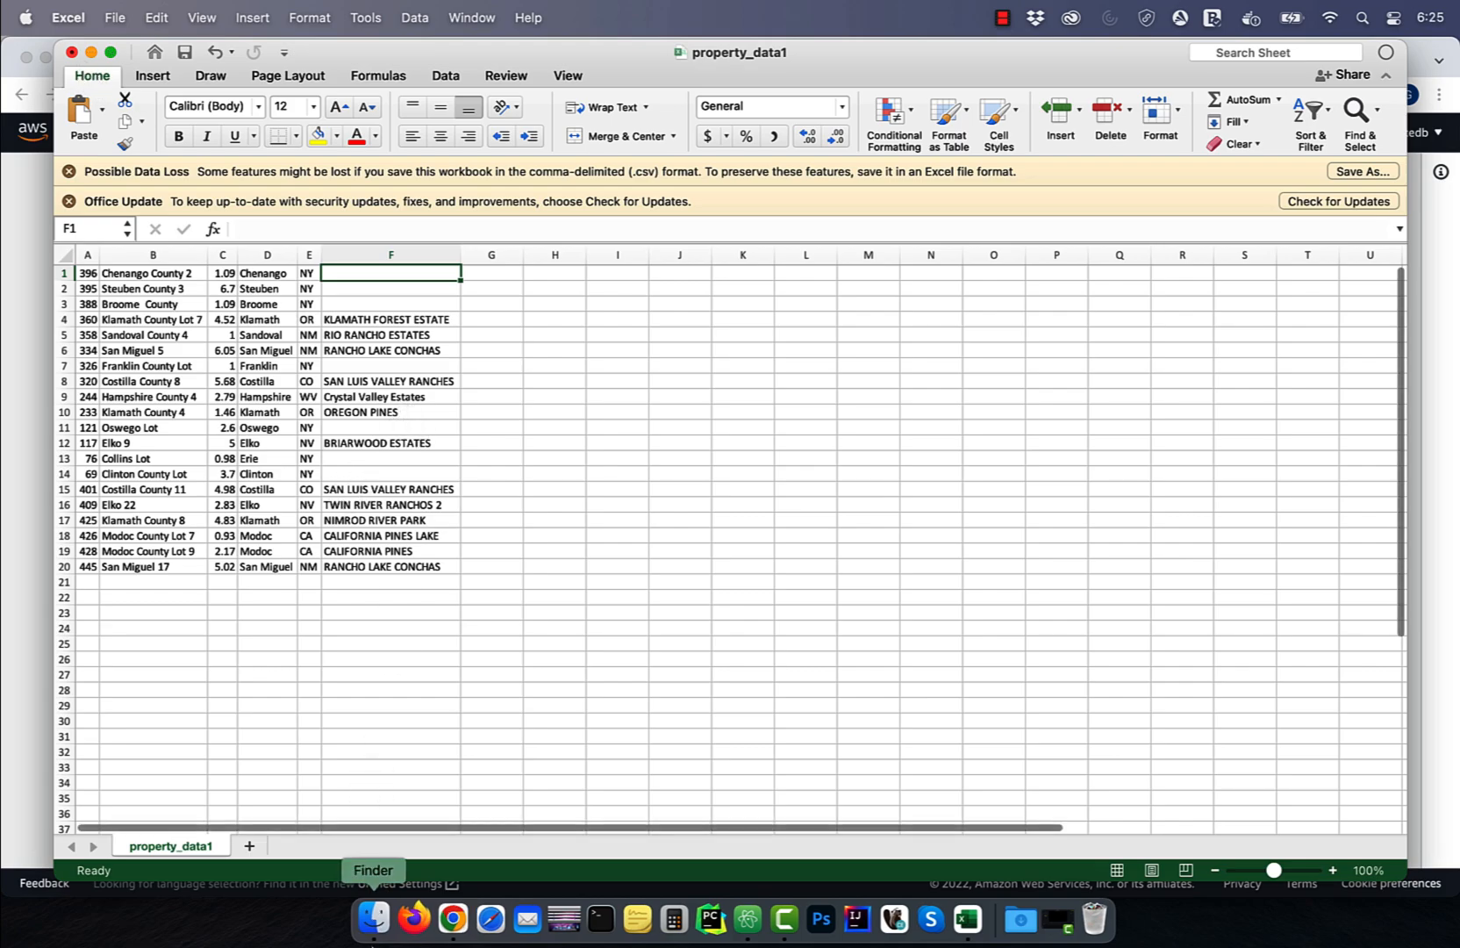
click(372, 920)
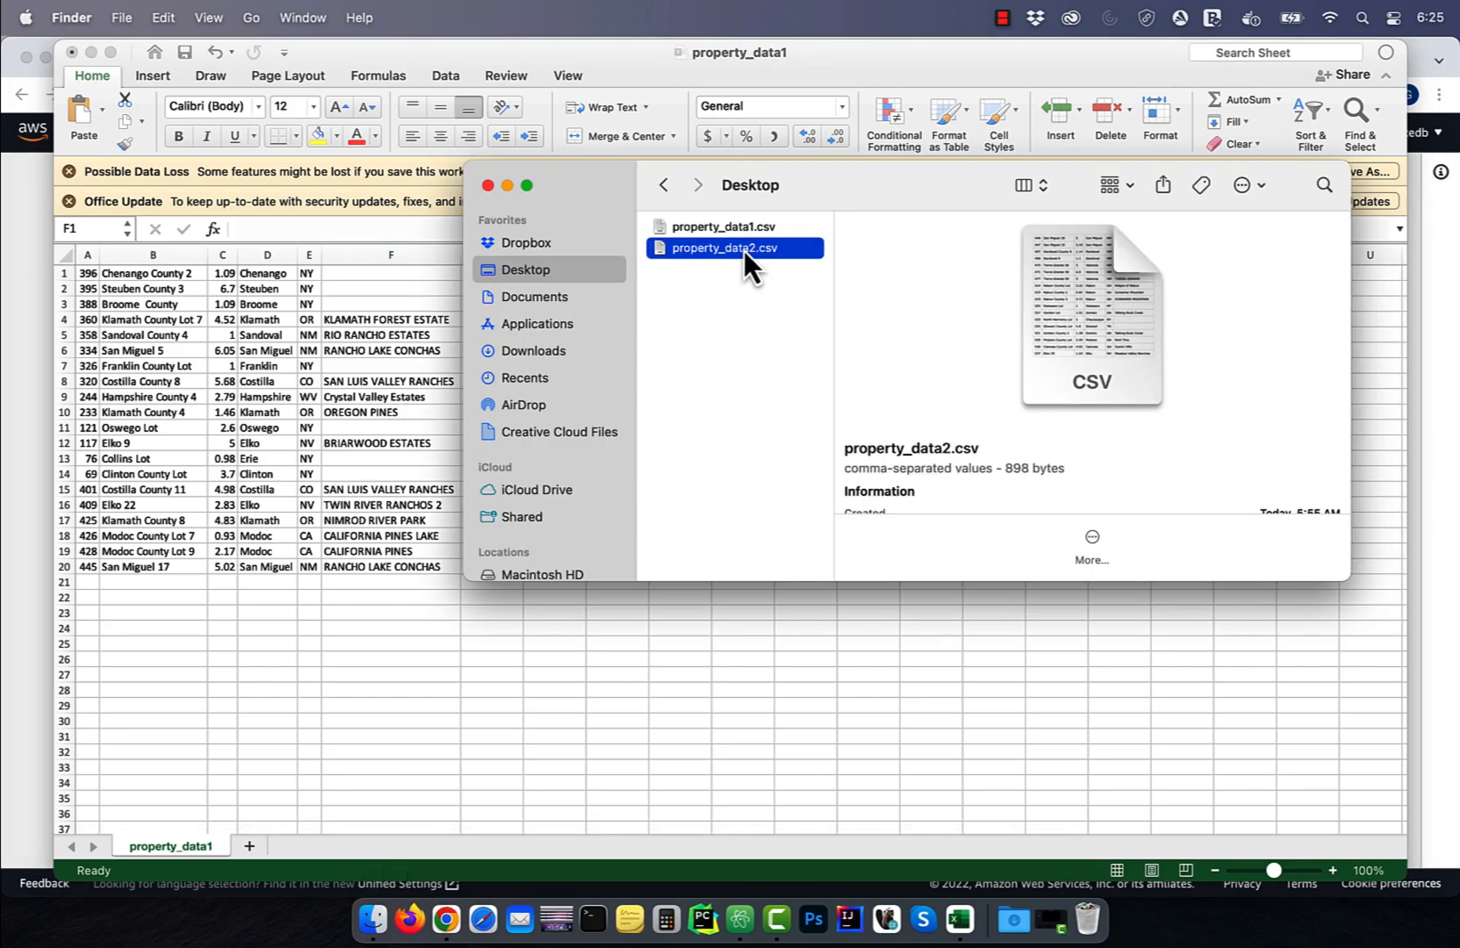
double_click(734, 248)
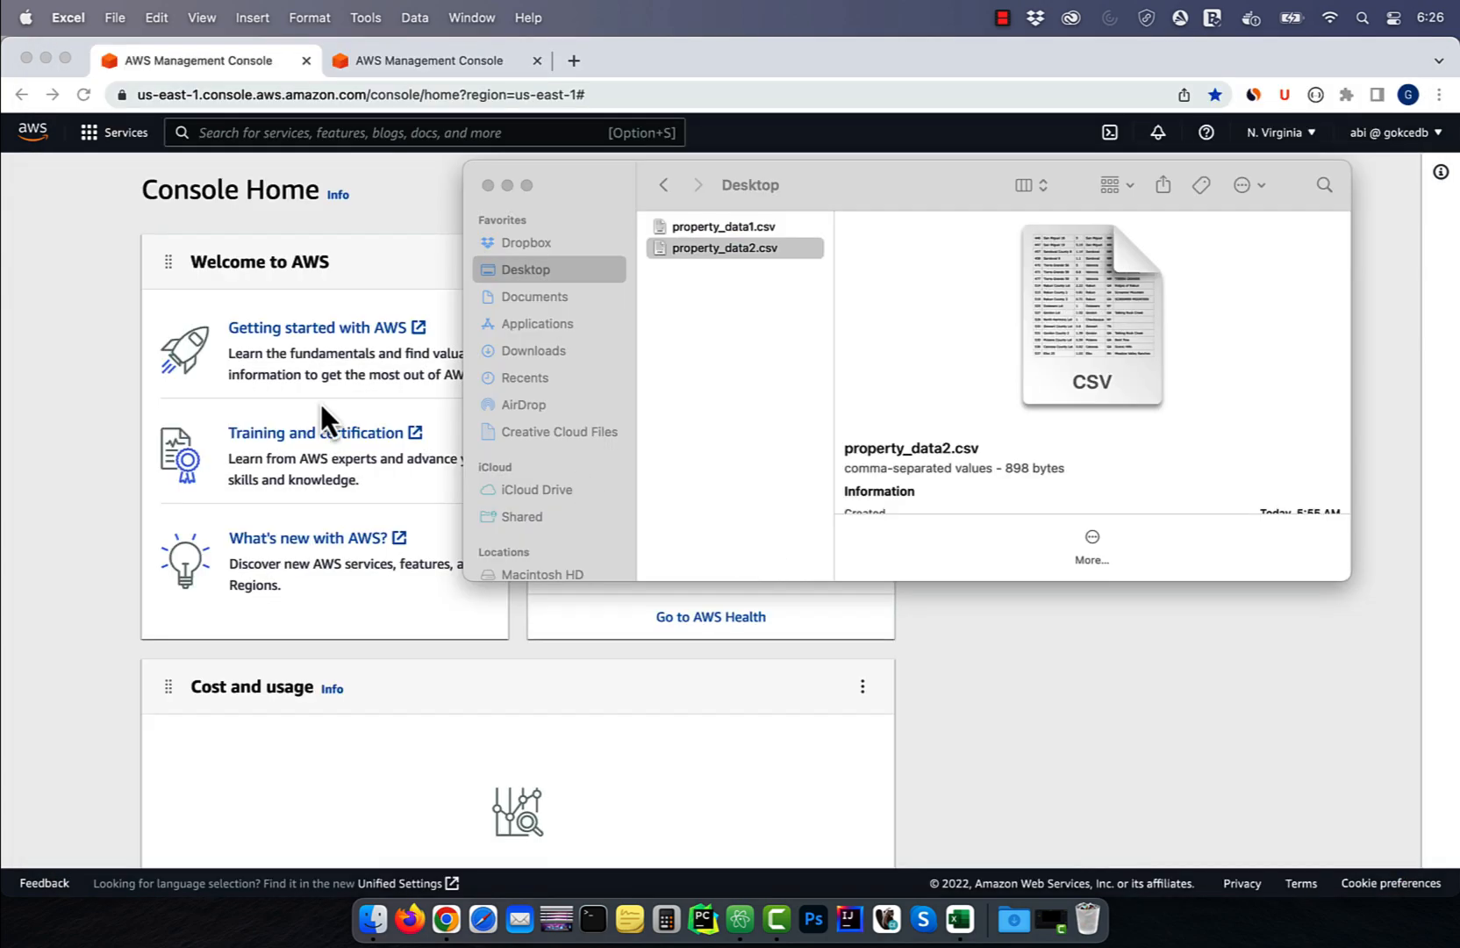
Upload property_data1.csv into bucket1-gokcedb/01/ and property_data2.csv into 02/ via the S3 console.
text(s3)
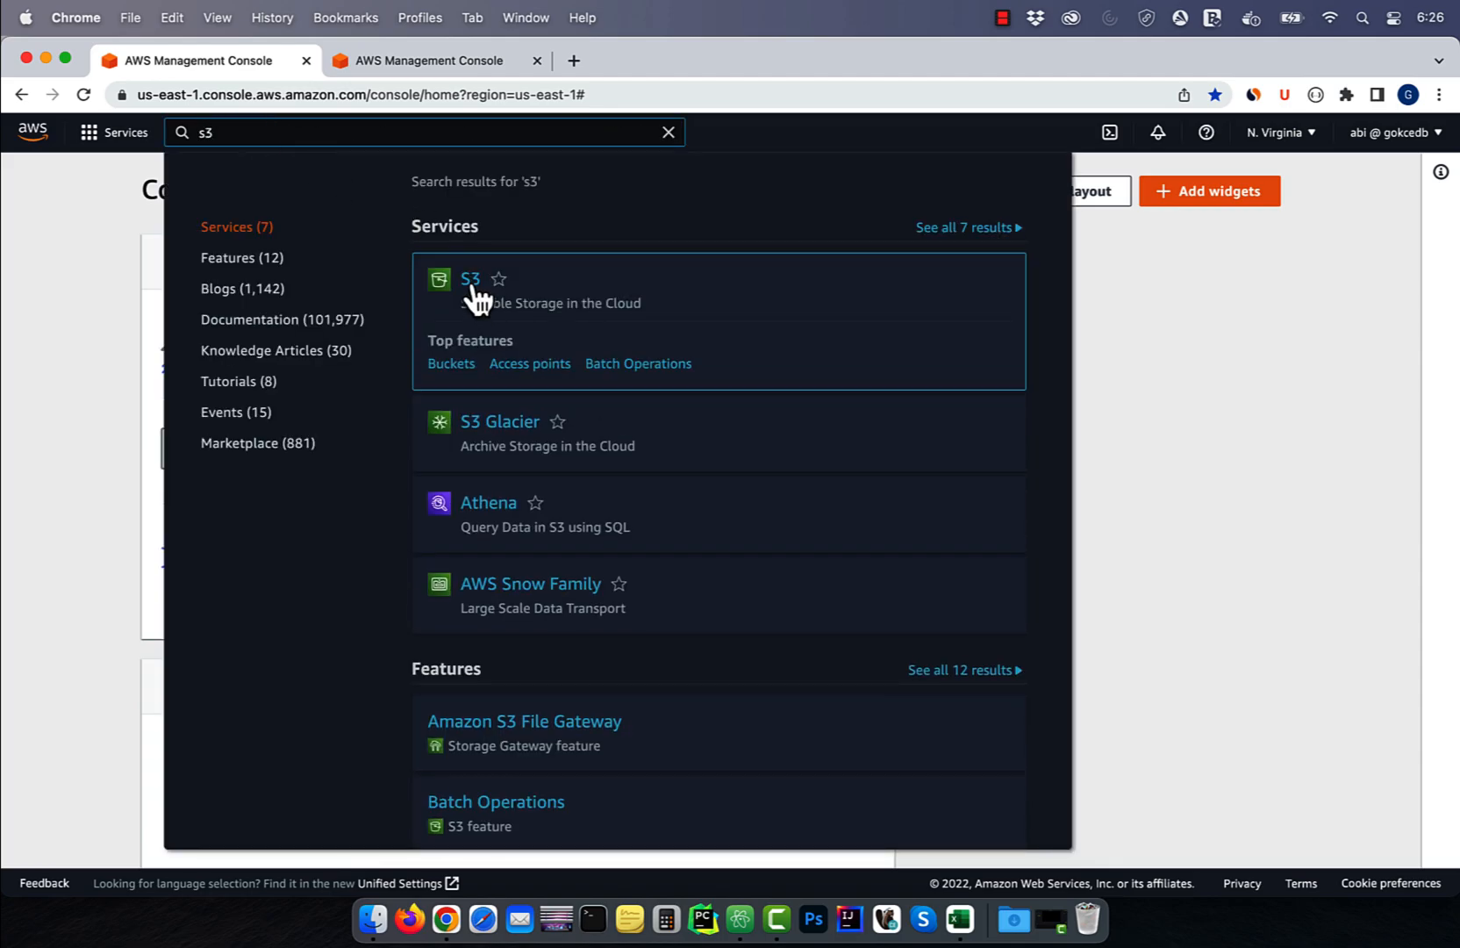
click(470, 279)
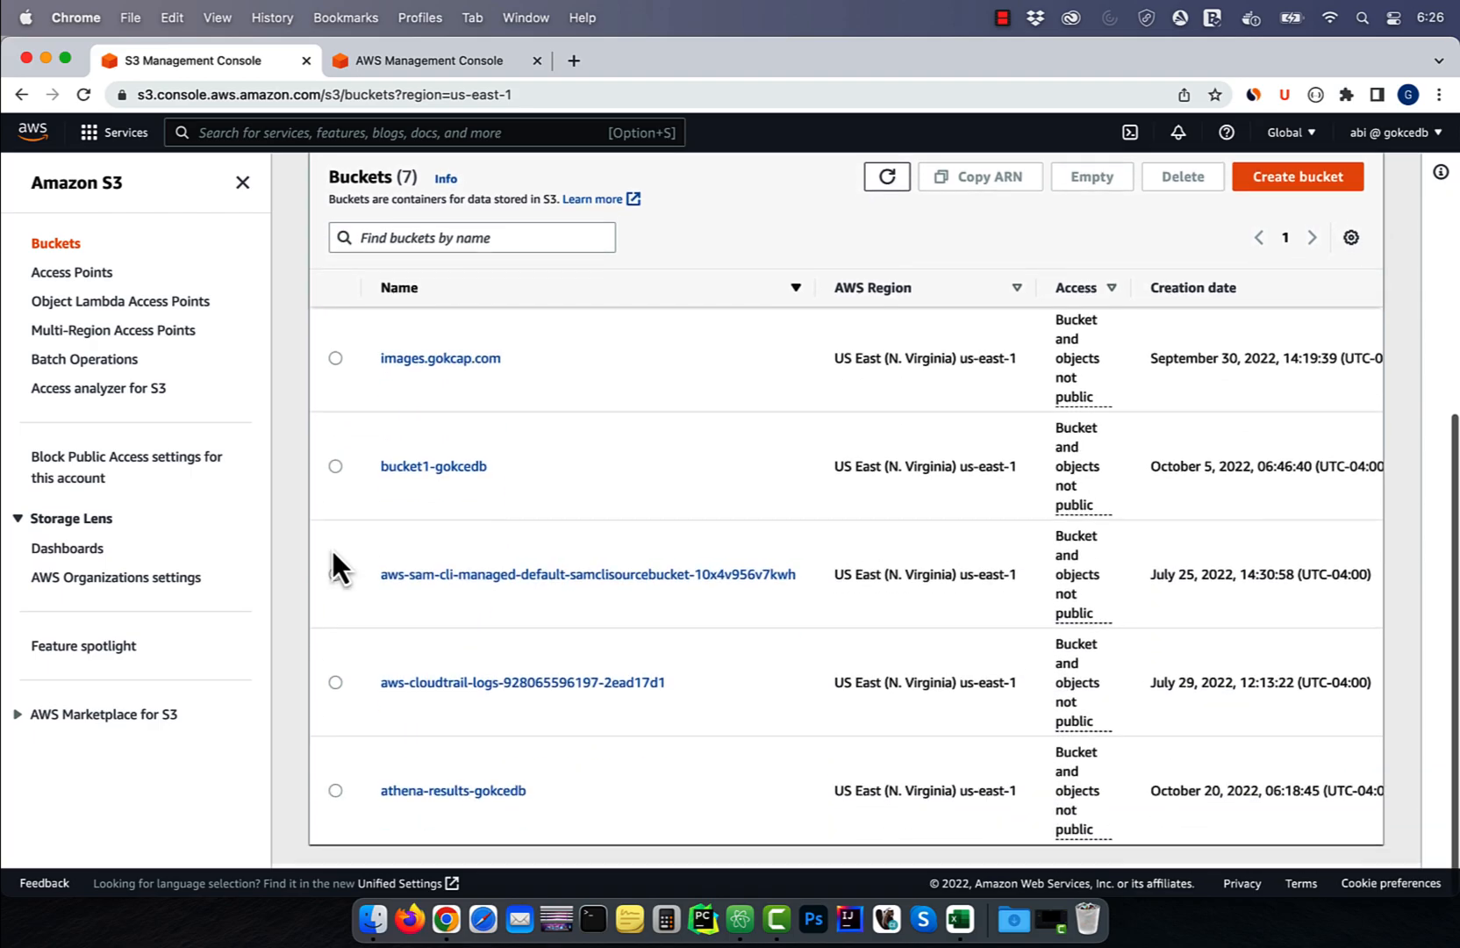
click(432, 465)
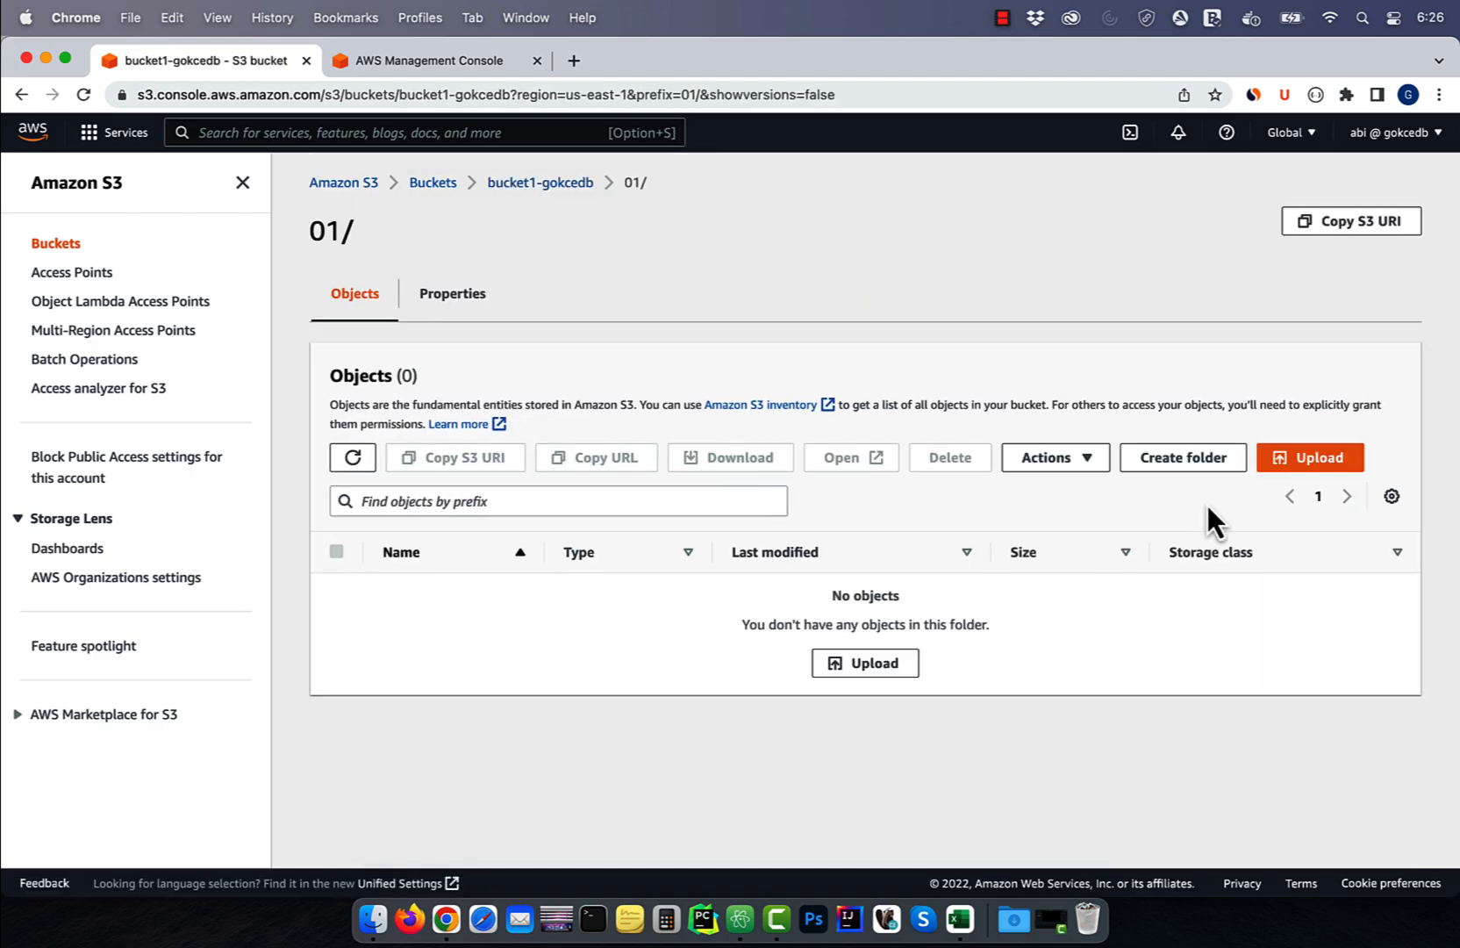
click(1309, 456)
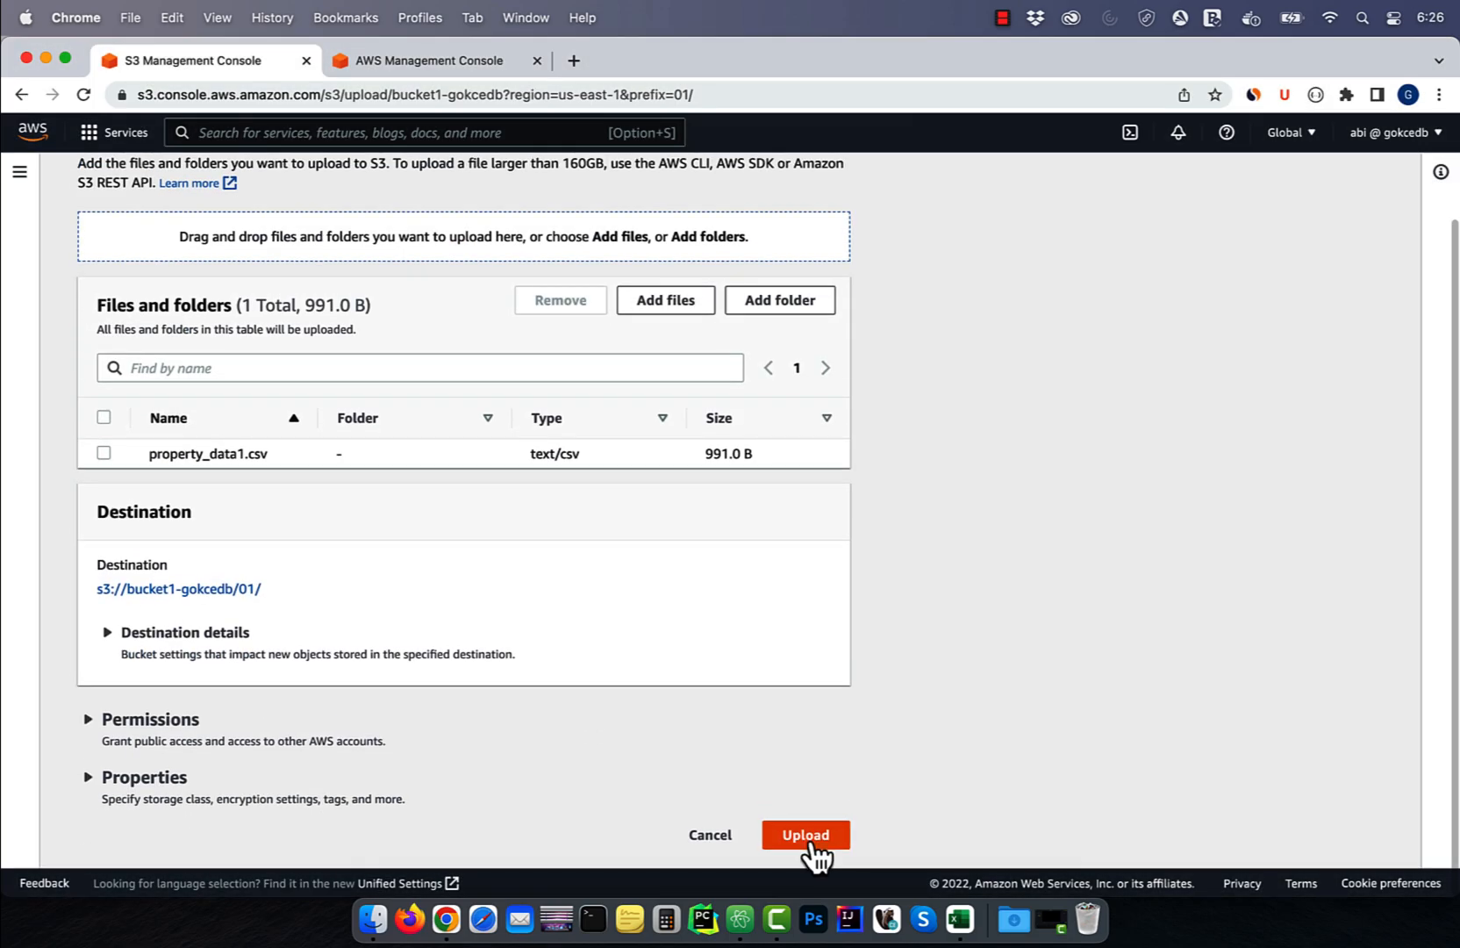
click(805, 833)
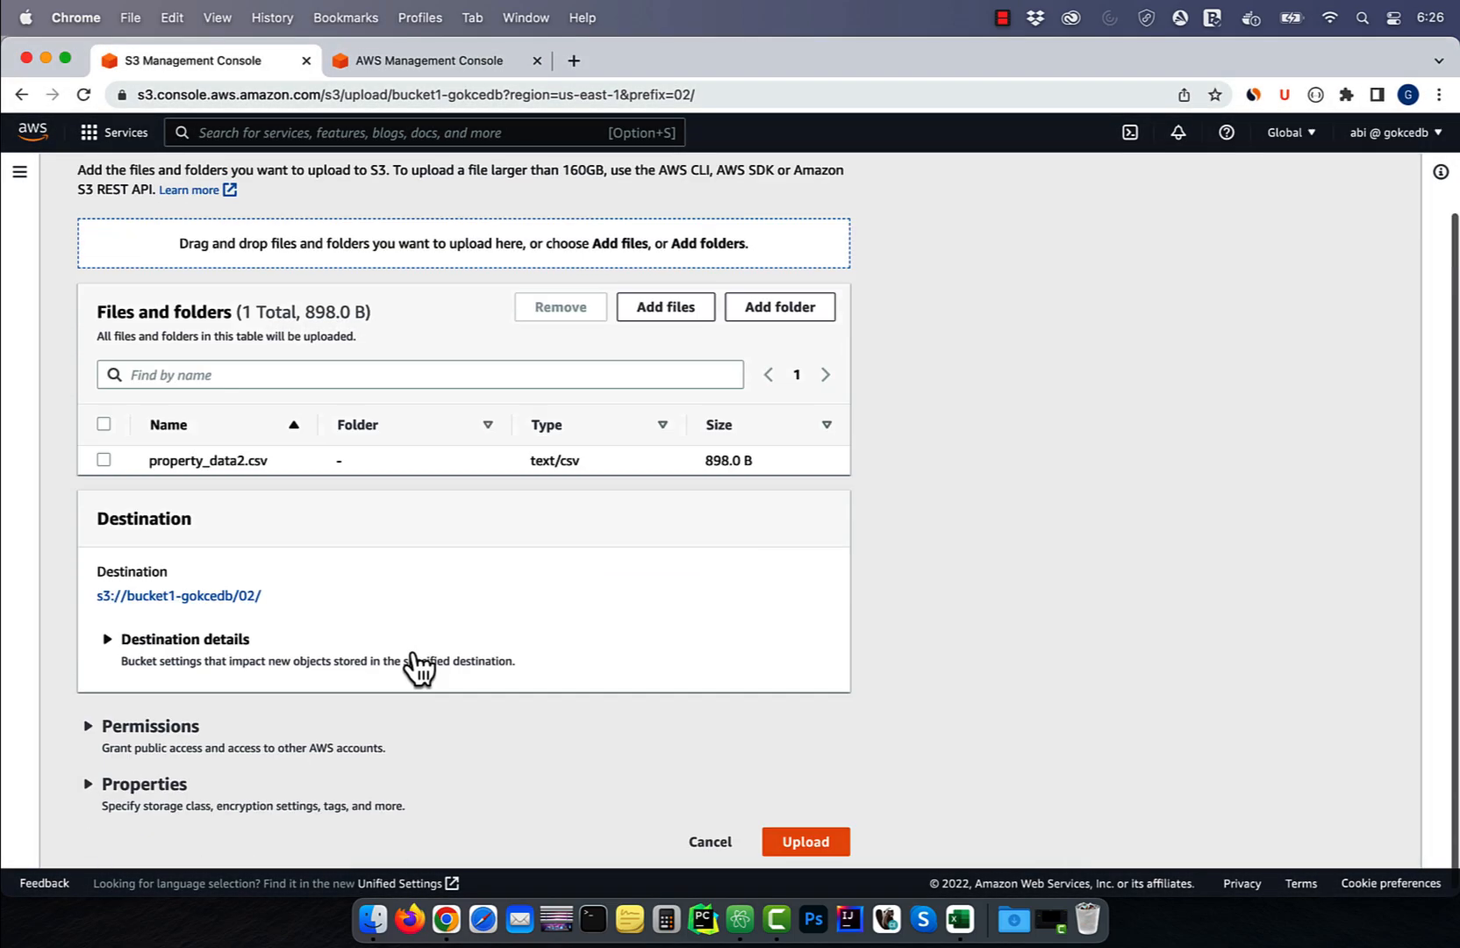
click(805, 840)
text(athena)
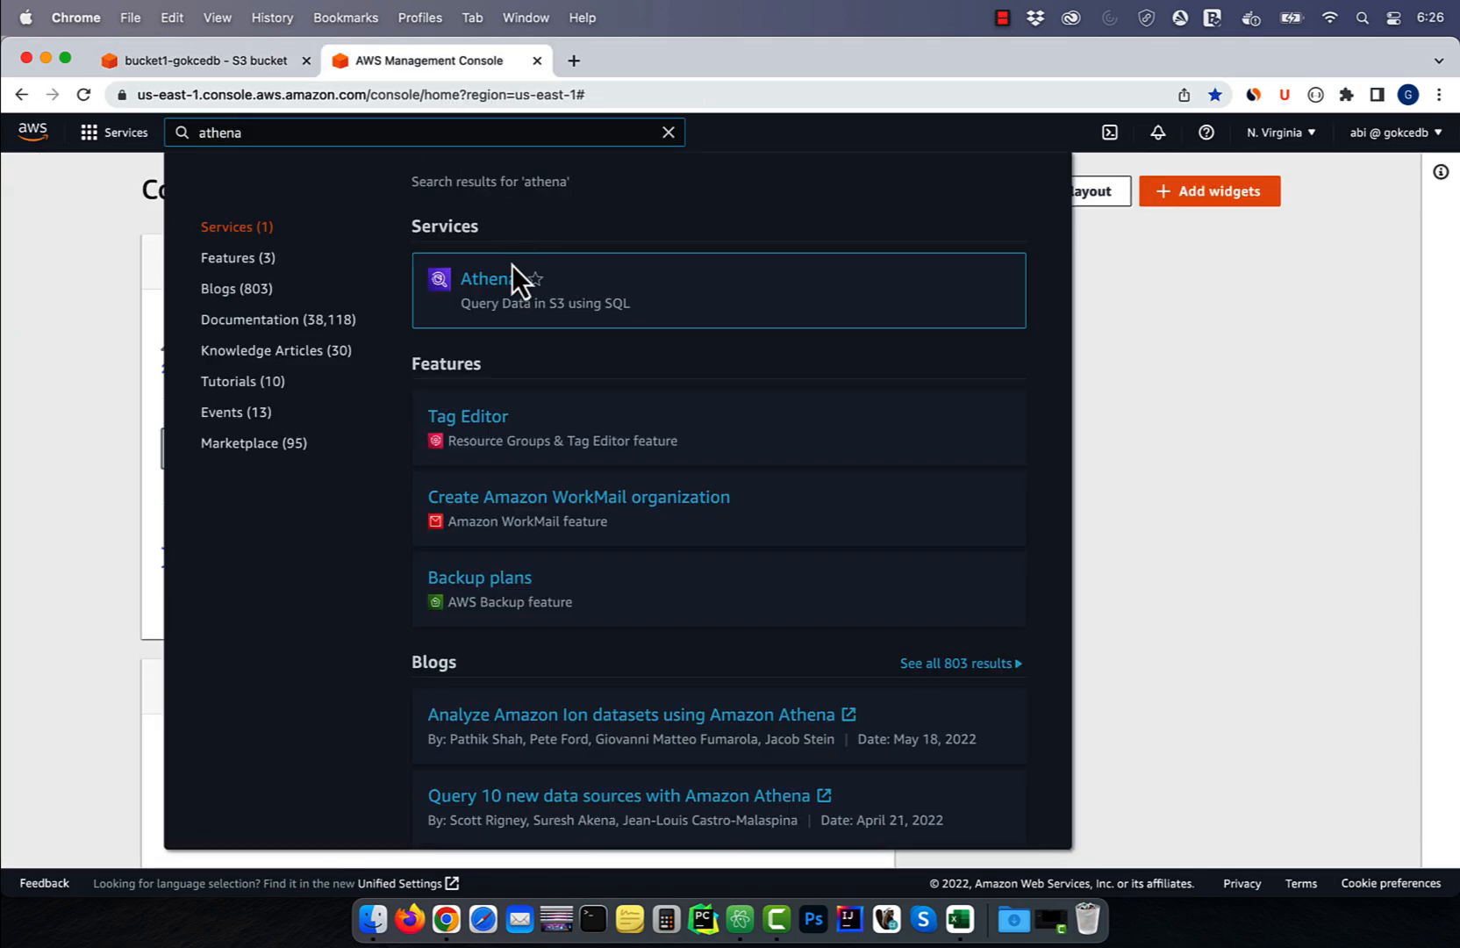
Set Athena's query result location to s3://athena-results-gokcedb and save it.
click(484, 277)
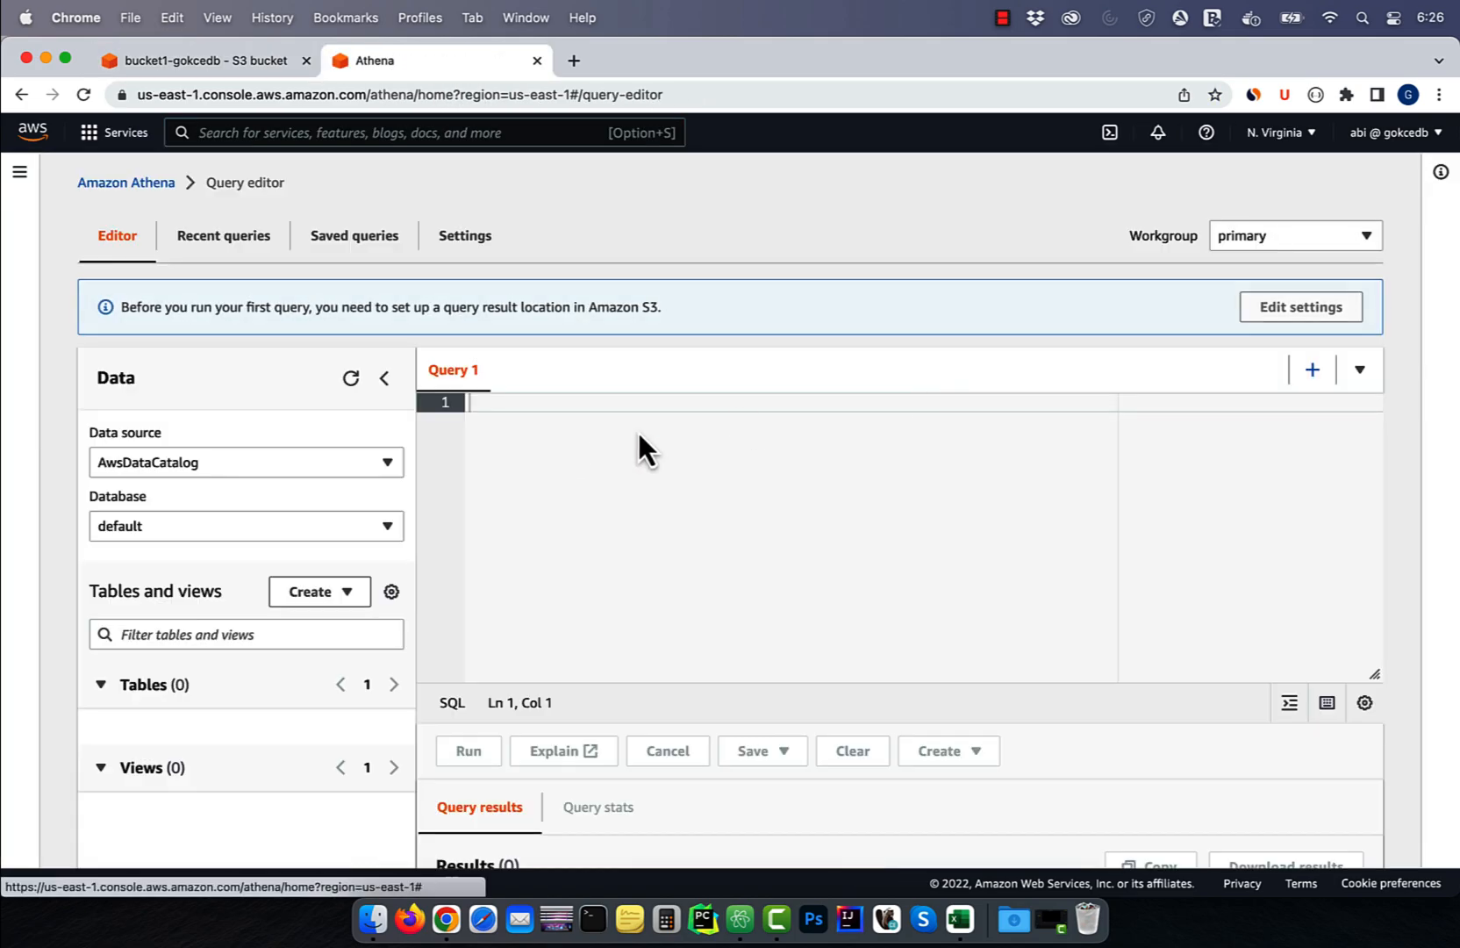
click(464, 235)
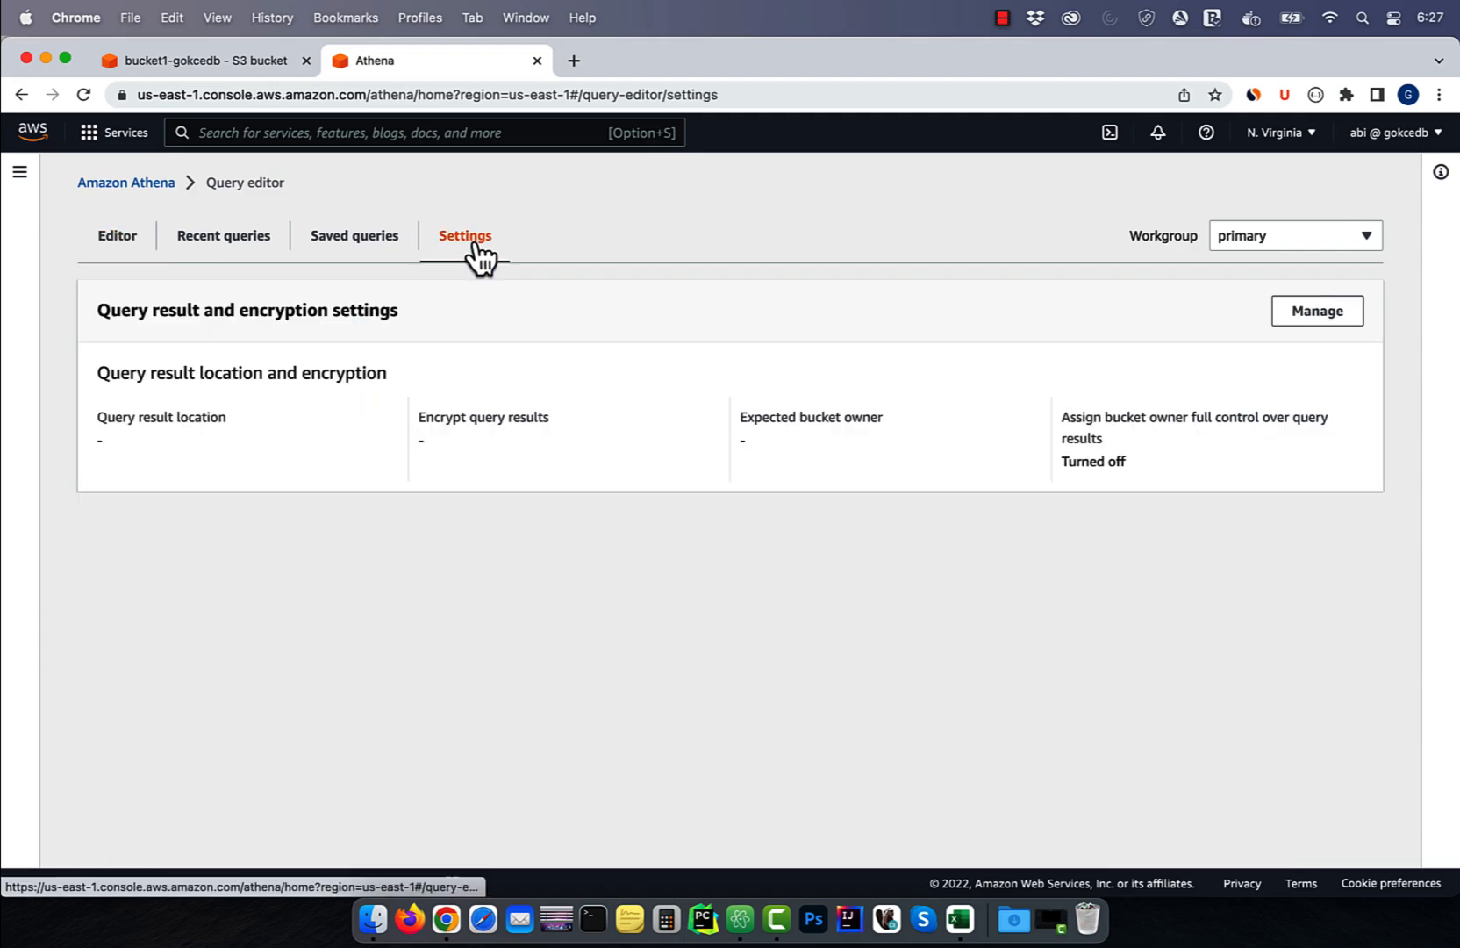
click(1316, 310)
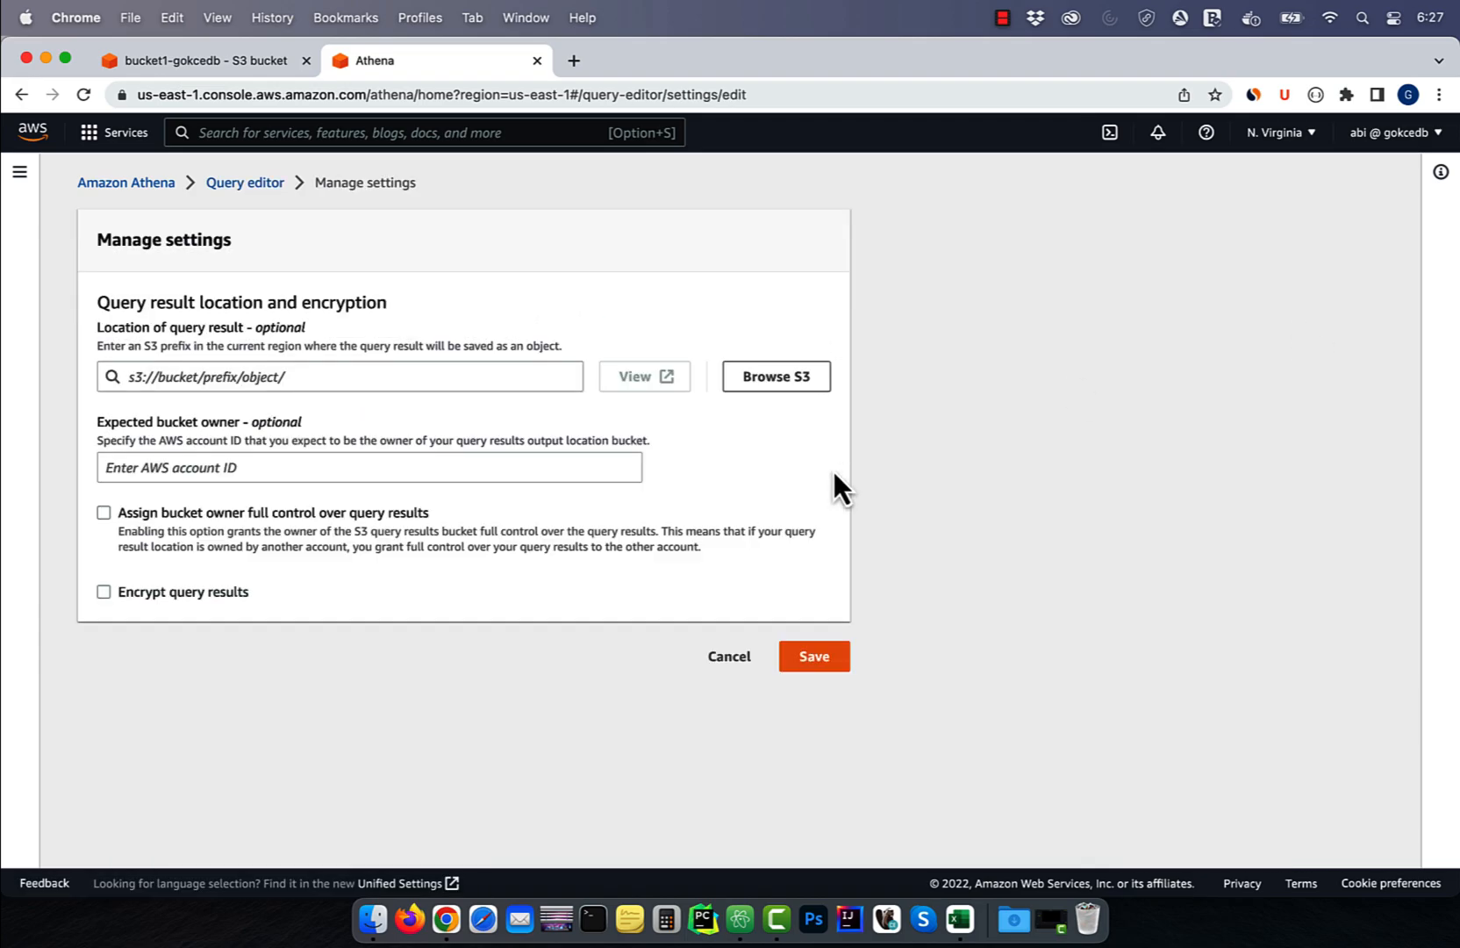
click(776, 376)
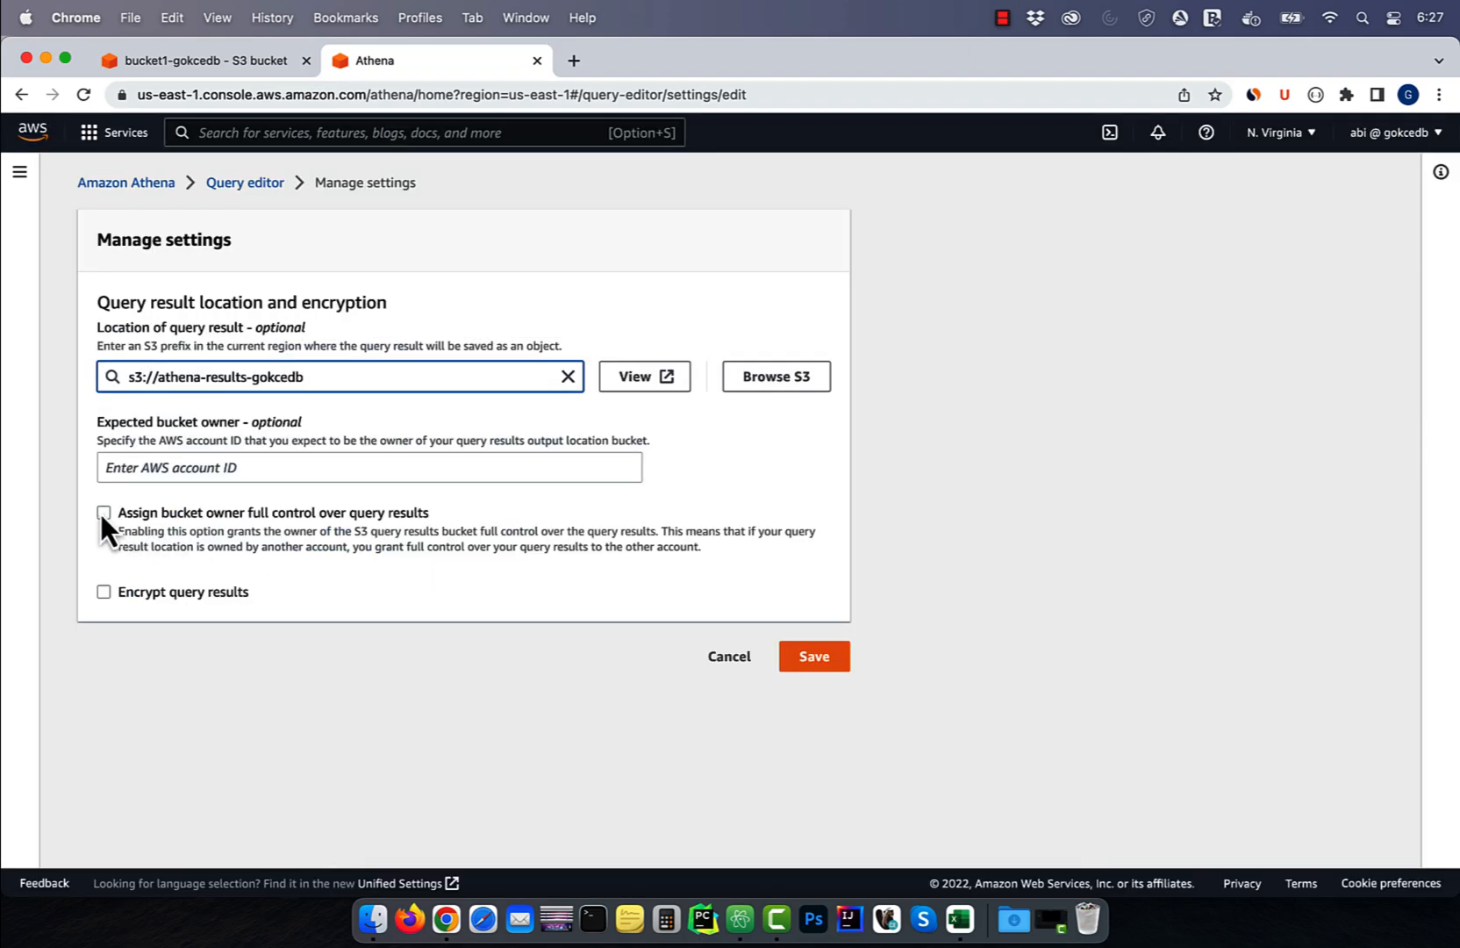
click(814, 656)
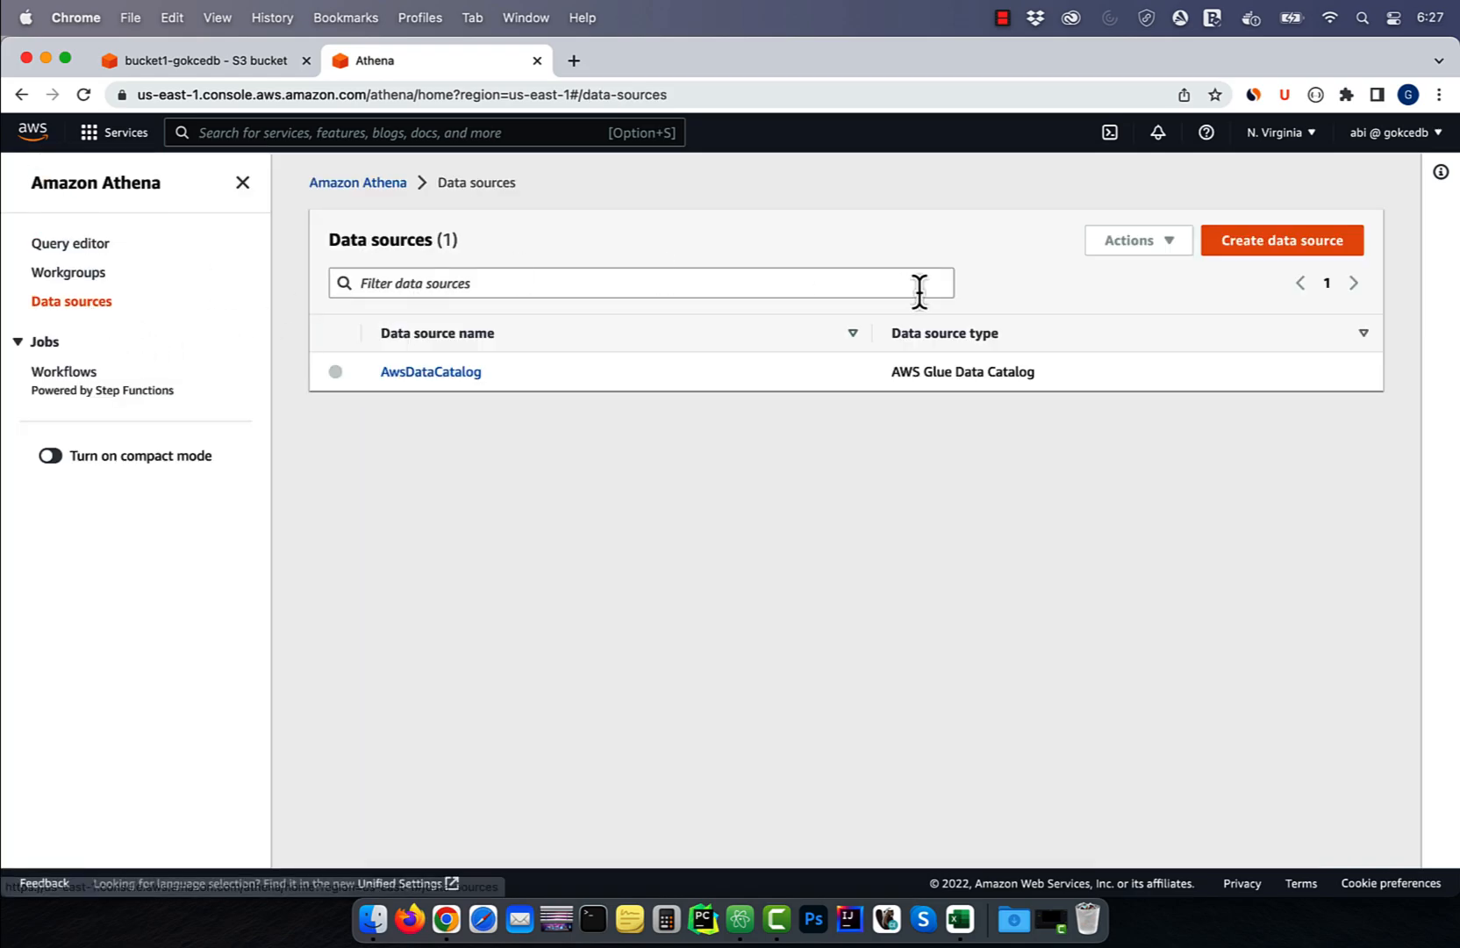
Start a new data source, choosing to create the table manually from S3 bucket data.
click(1280, 238)
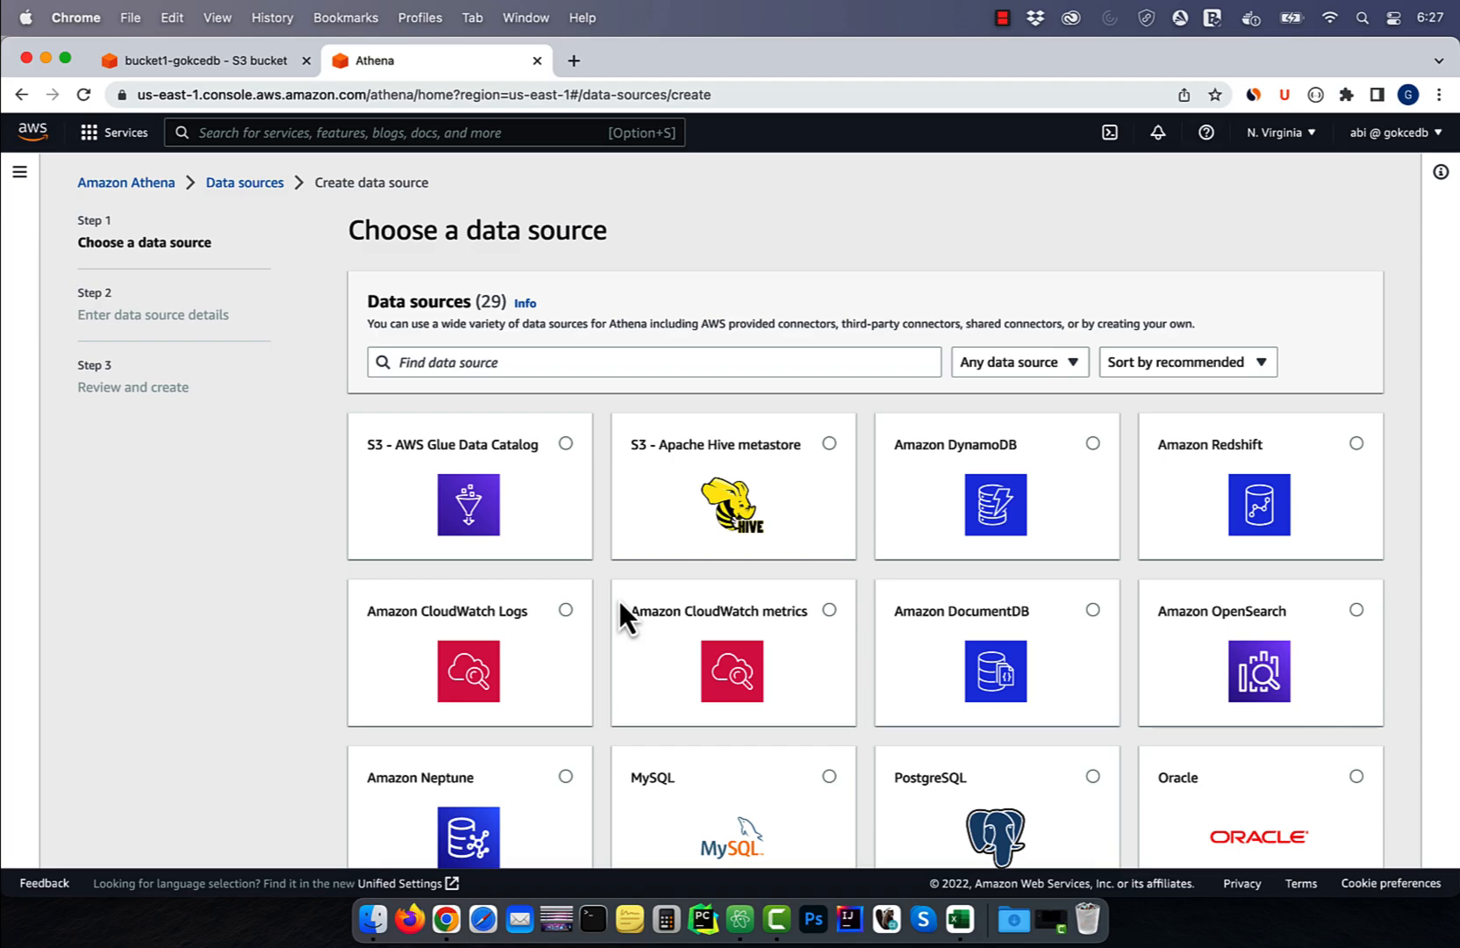
mouse_move(563, 463)
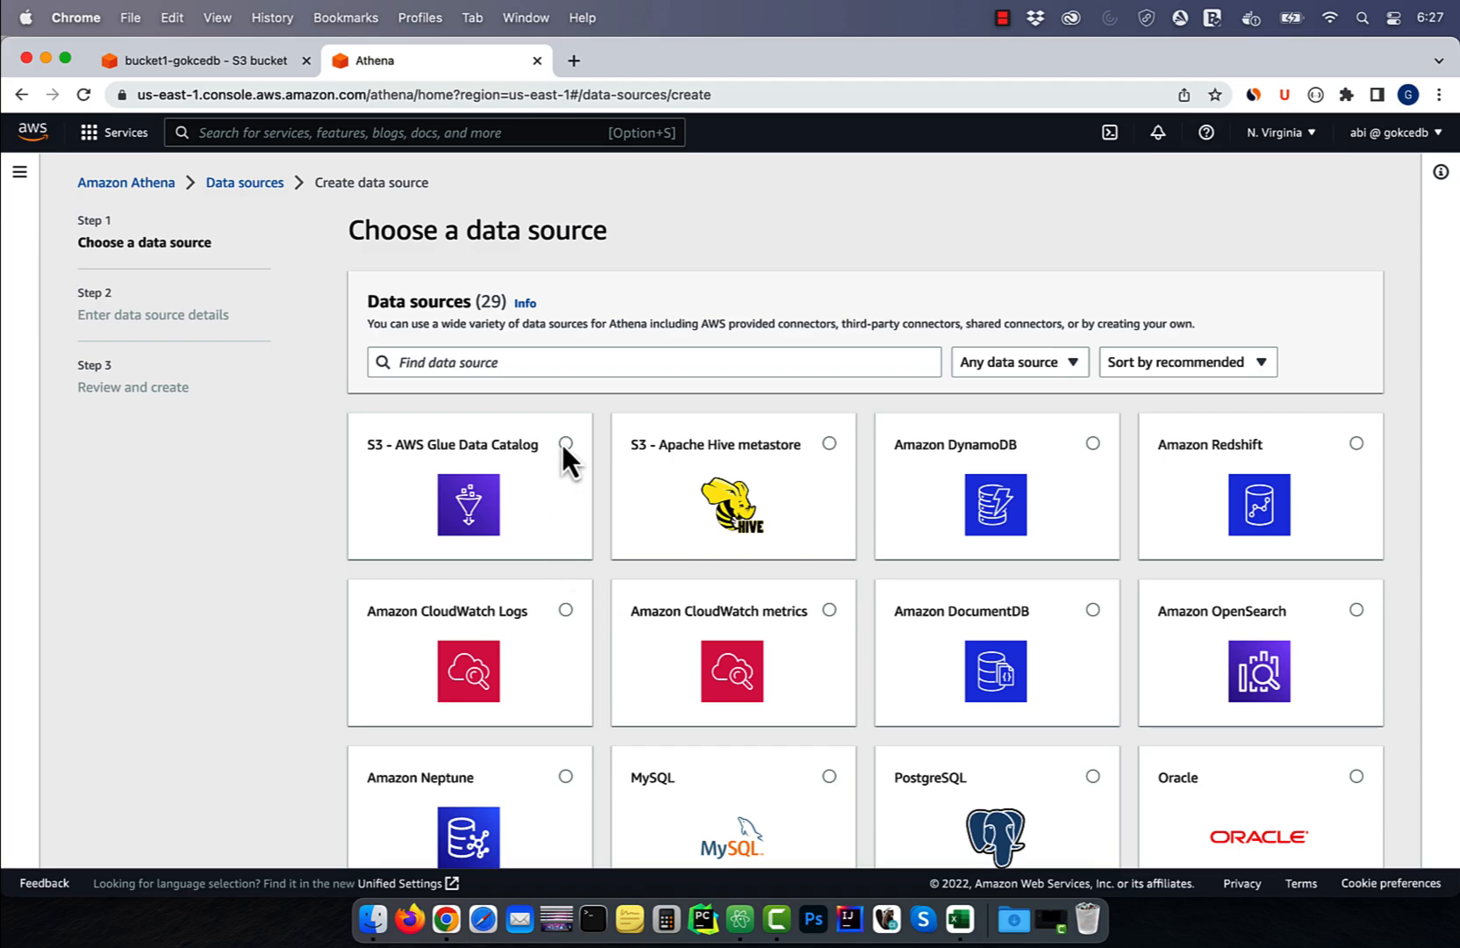
scroll(down, 3)
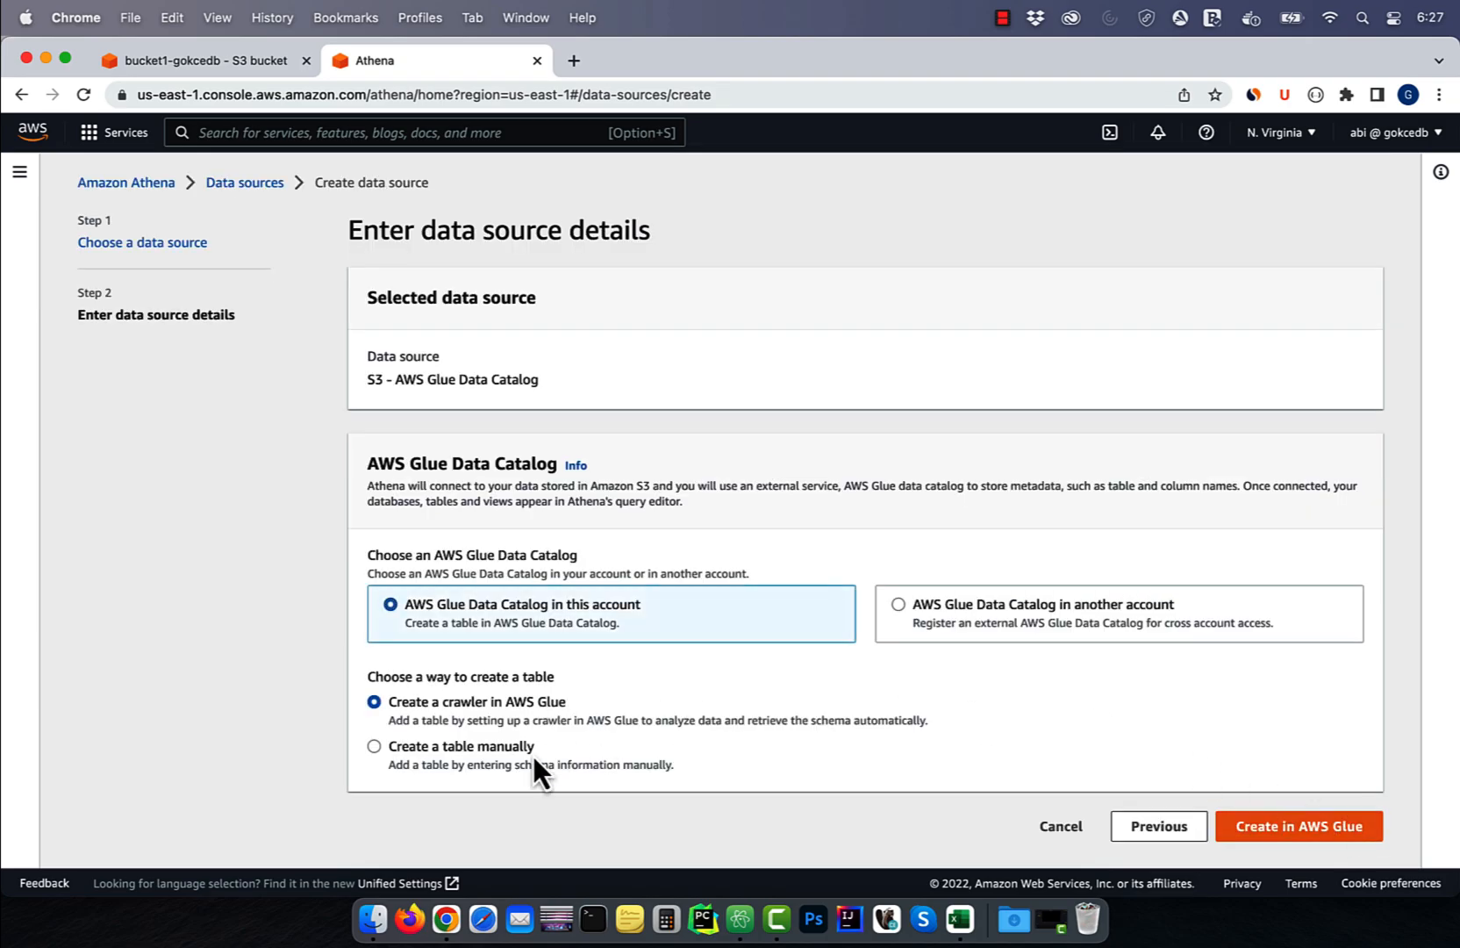
click(374, 746)
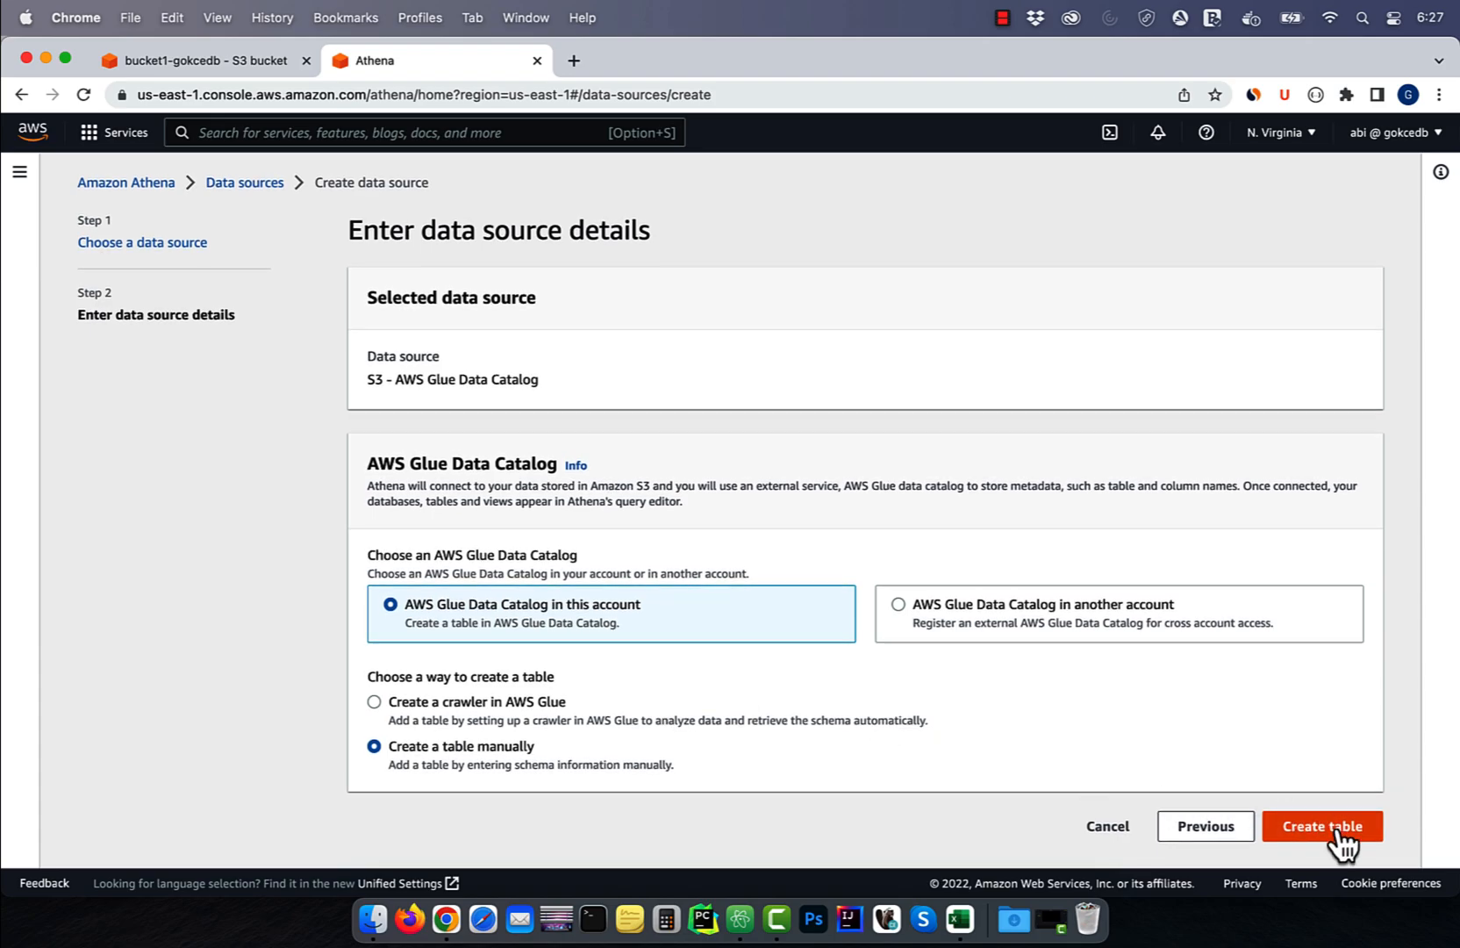
click(1321, 825)
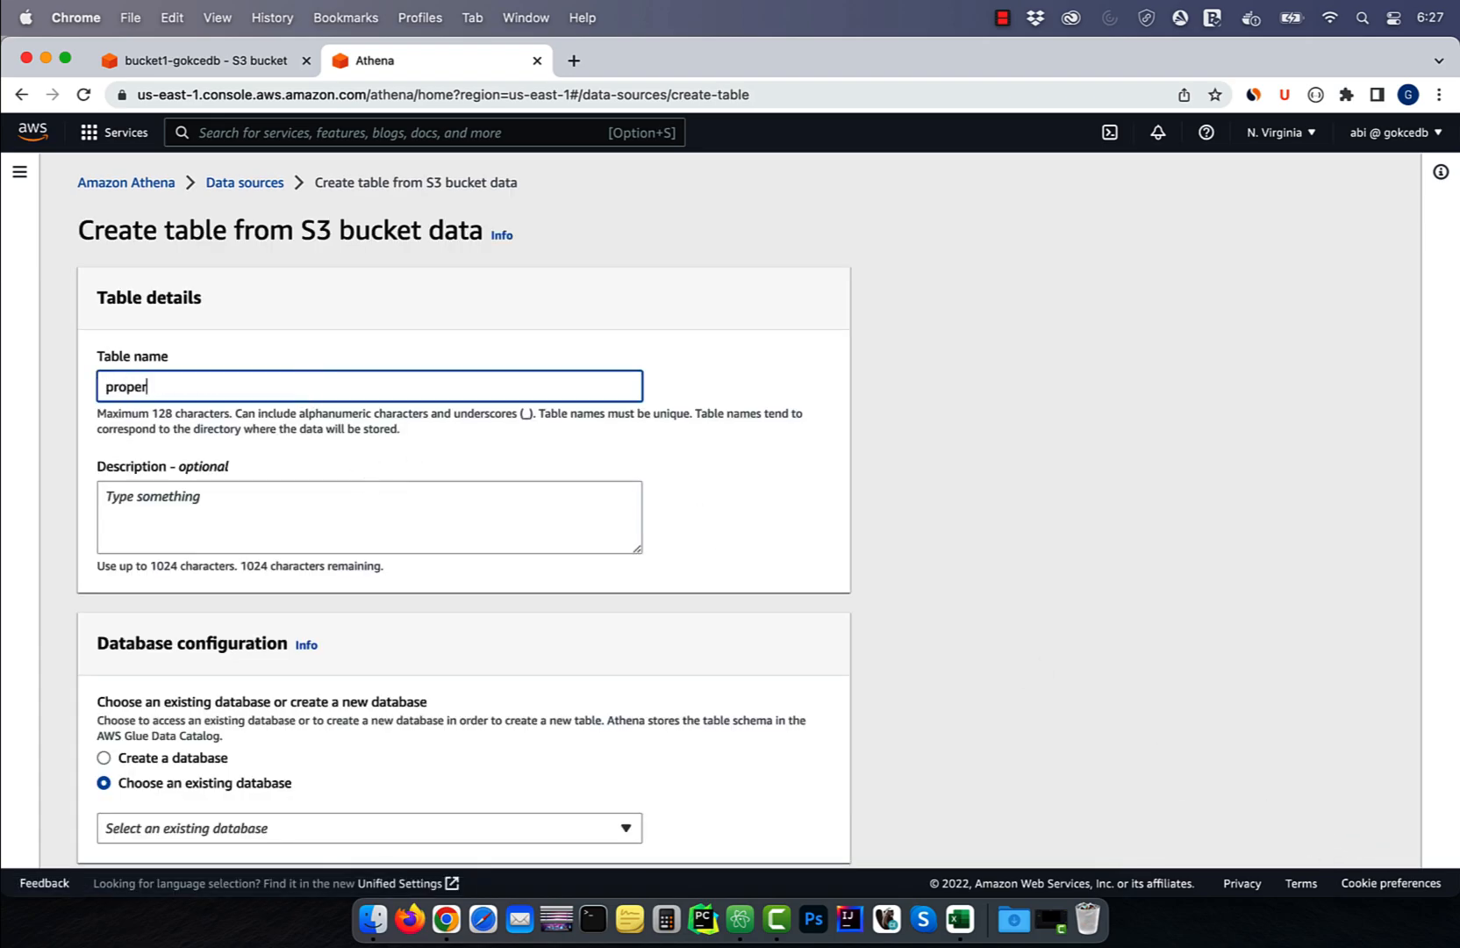
Create database property_db with location s3://bucket1-gokcedb, CSV format and a skip.header.line.count property.
scroll(down, 3)
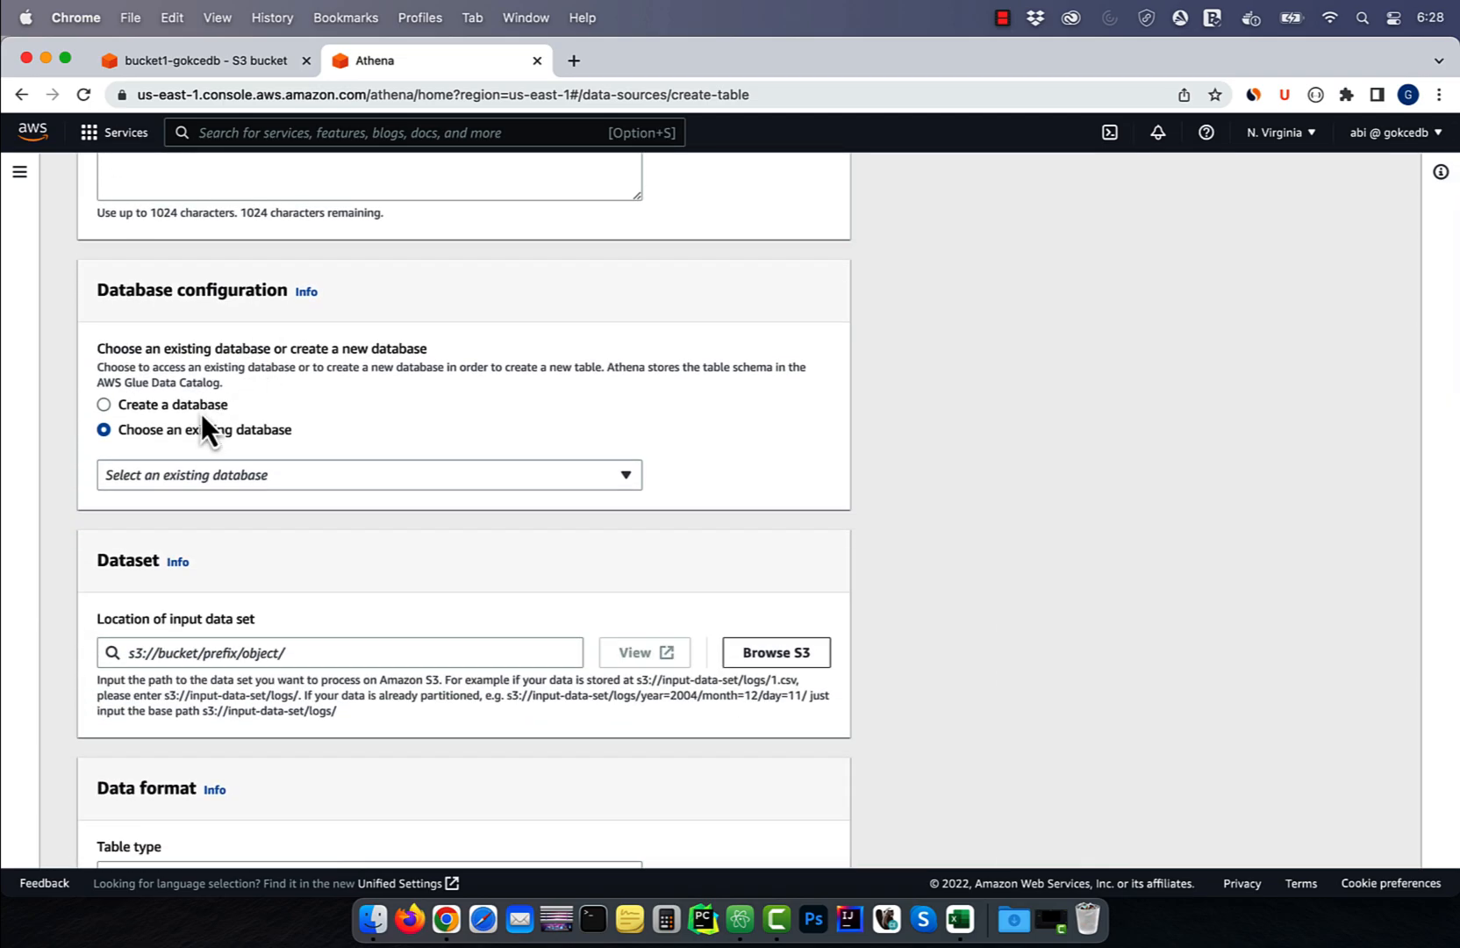
click(103, 404)
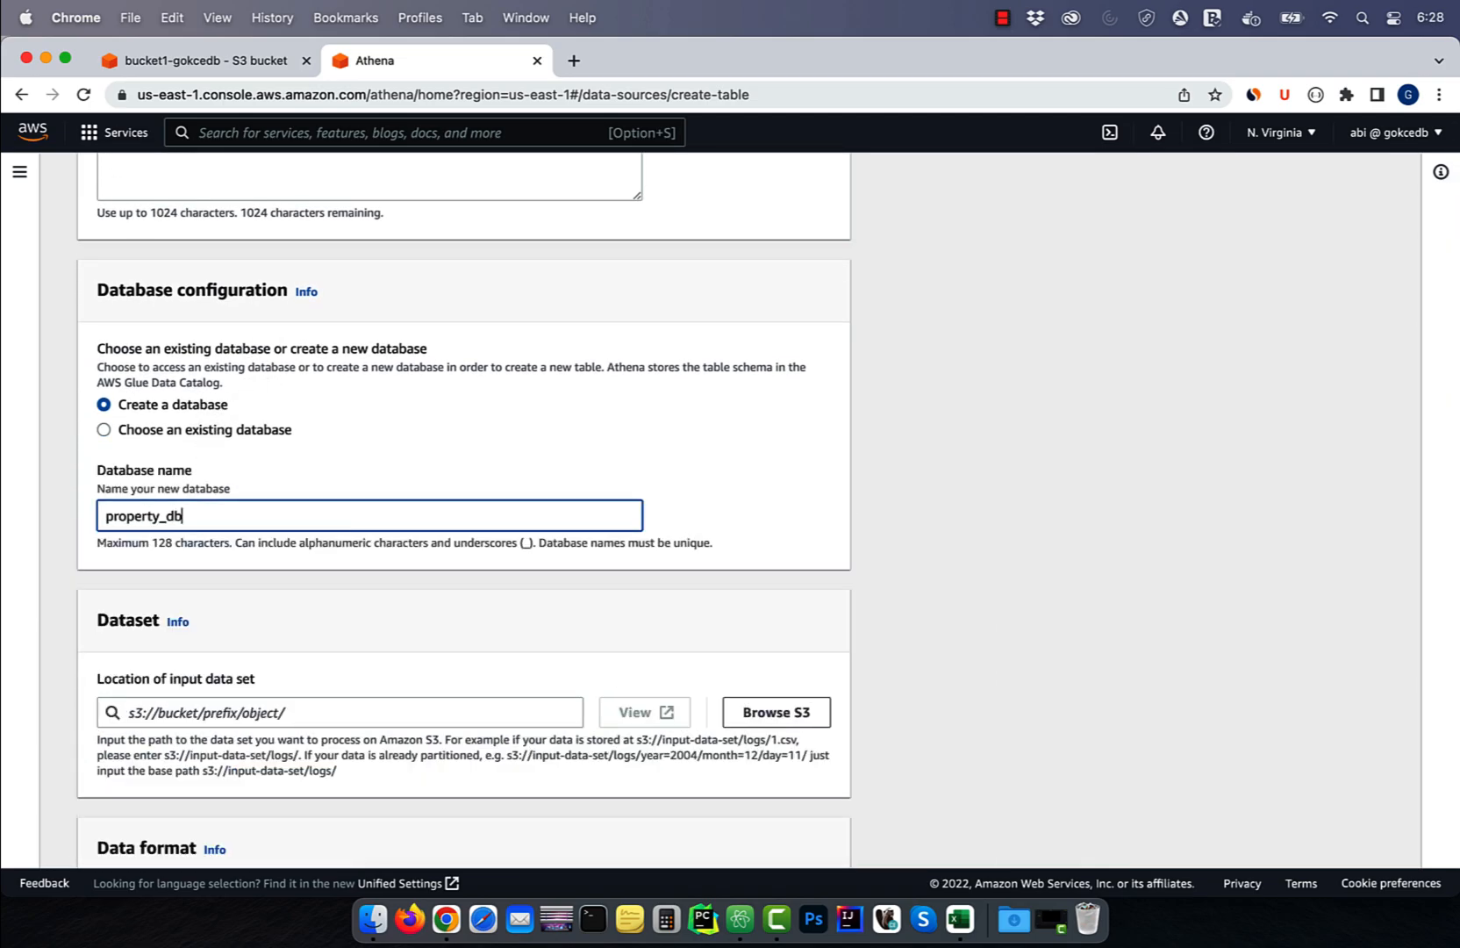
scroll(down, 3)
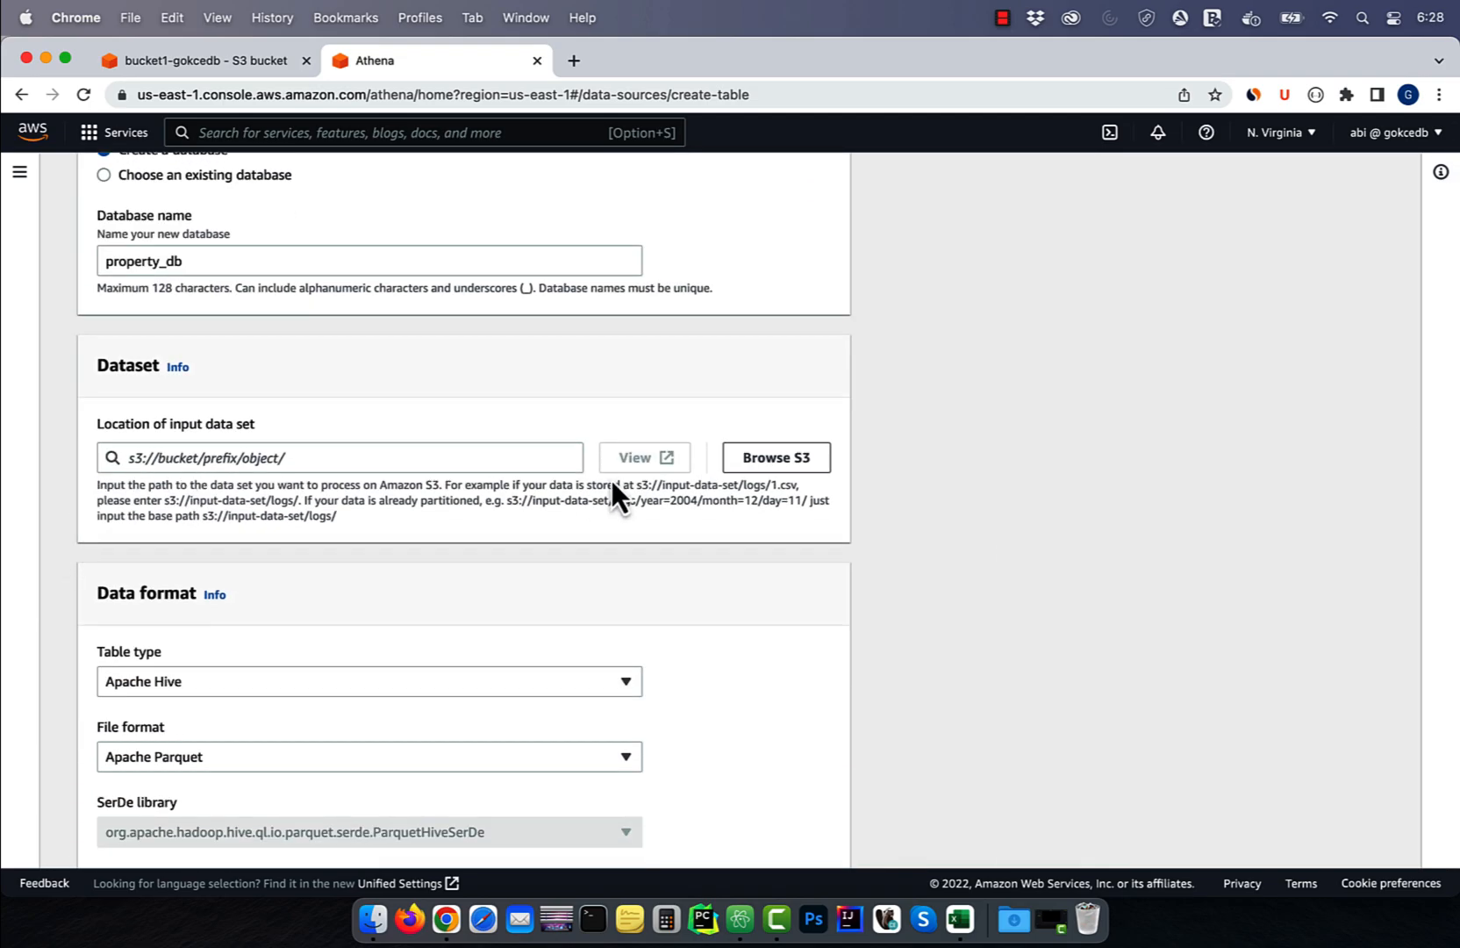
click(775, 456)
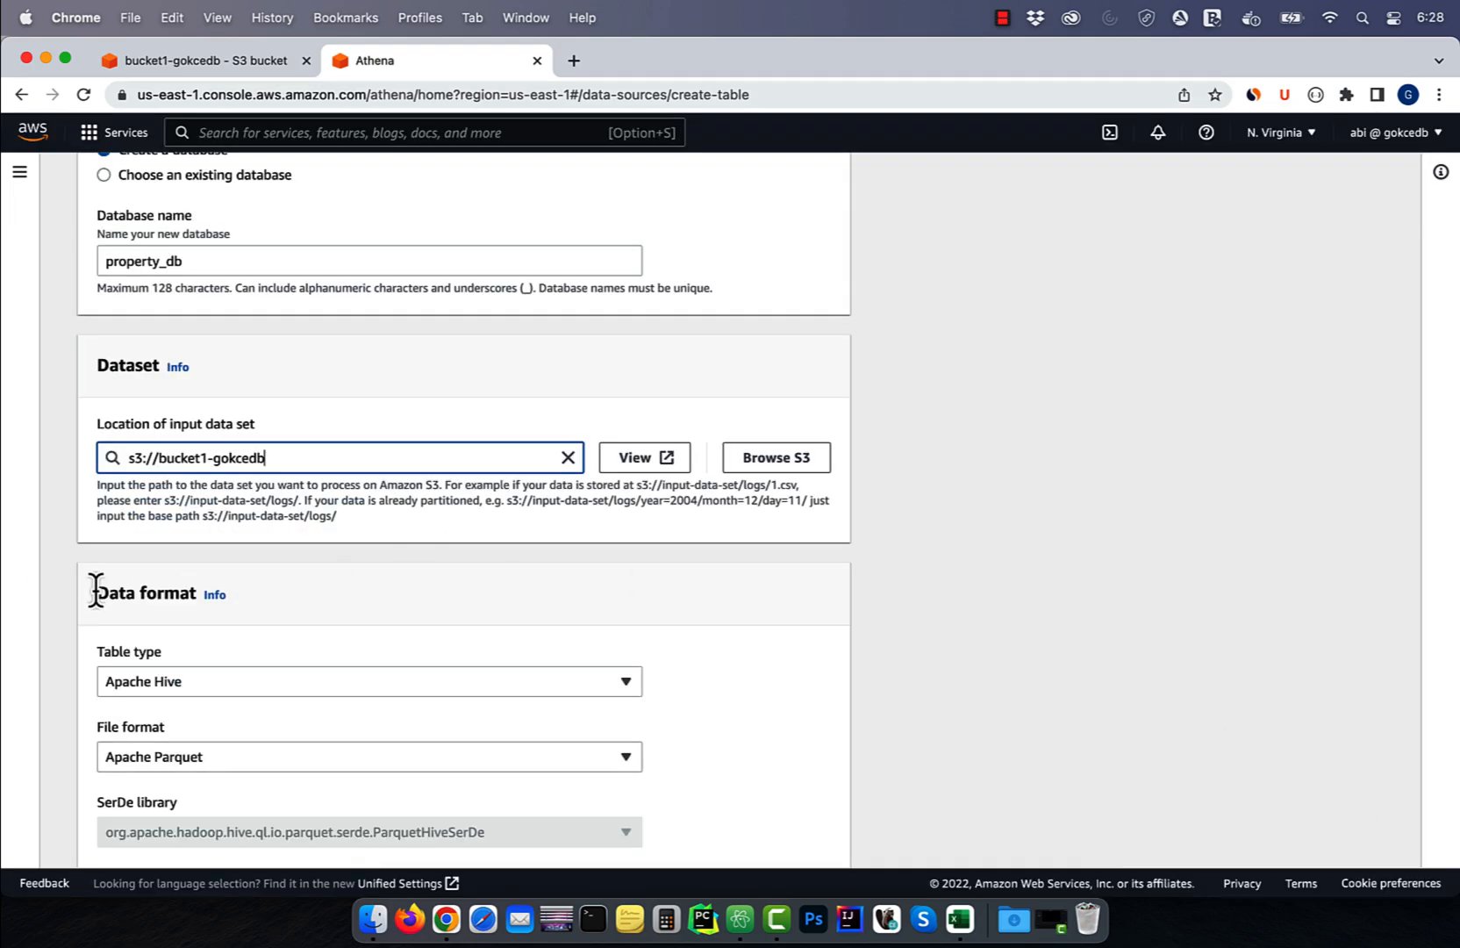
scroll(down, 3)
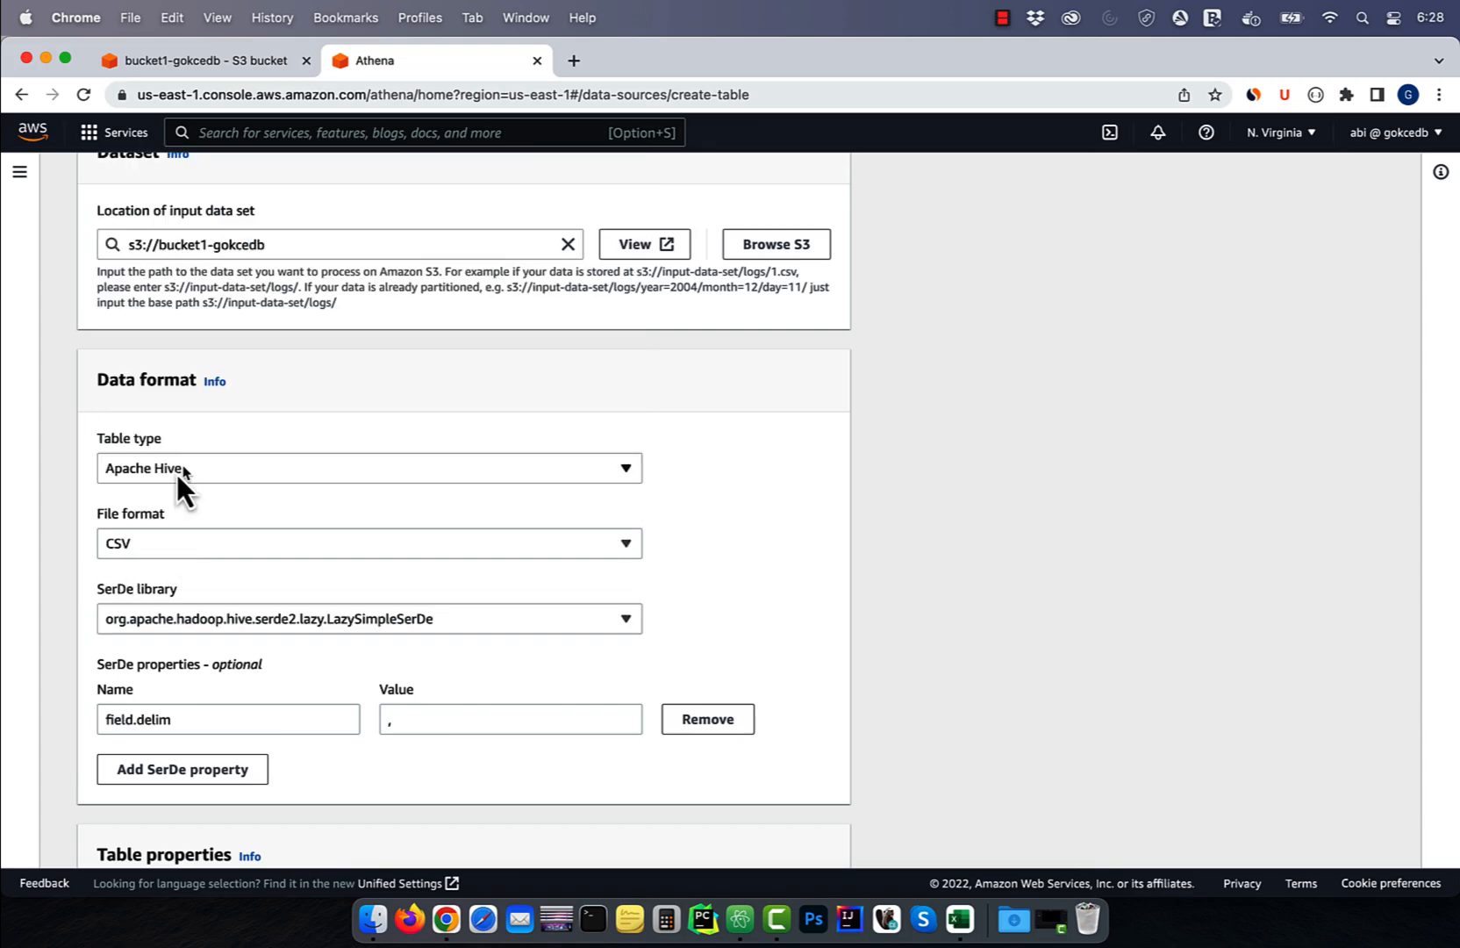
scroll(down, 3)
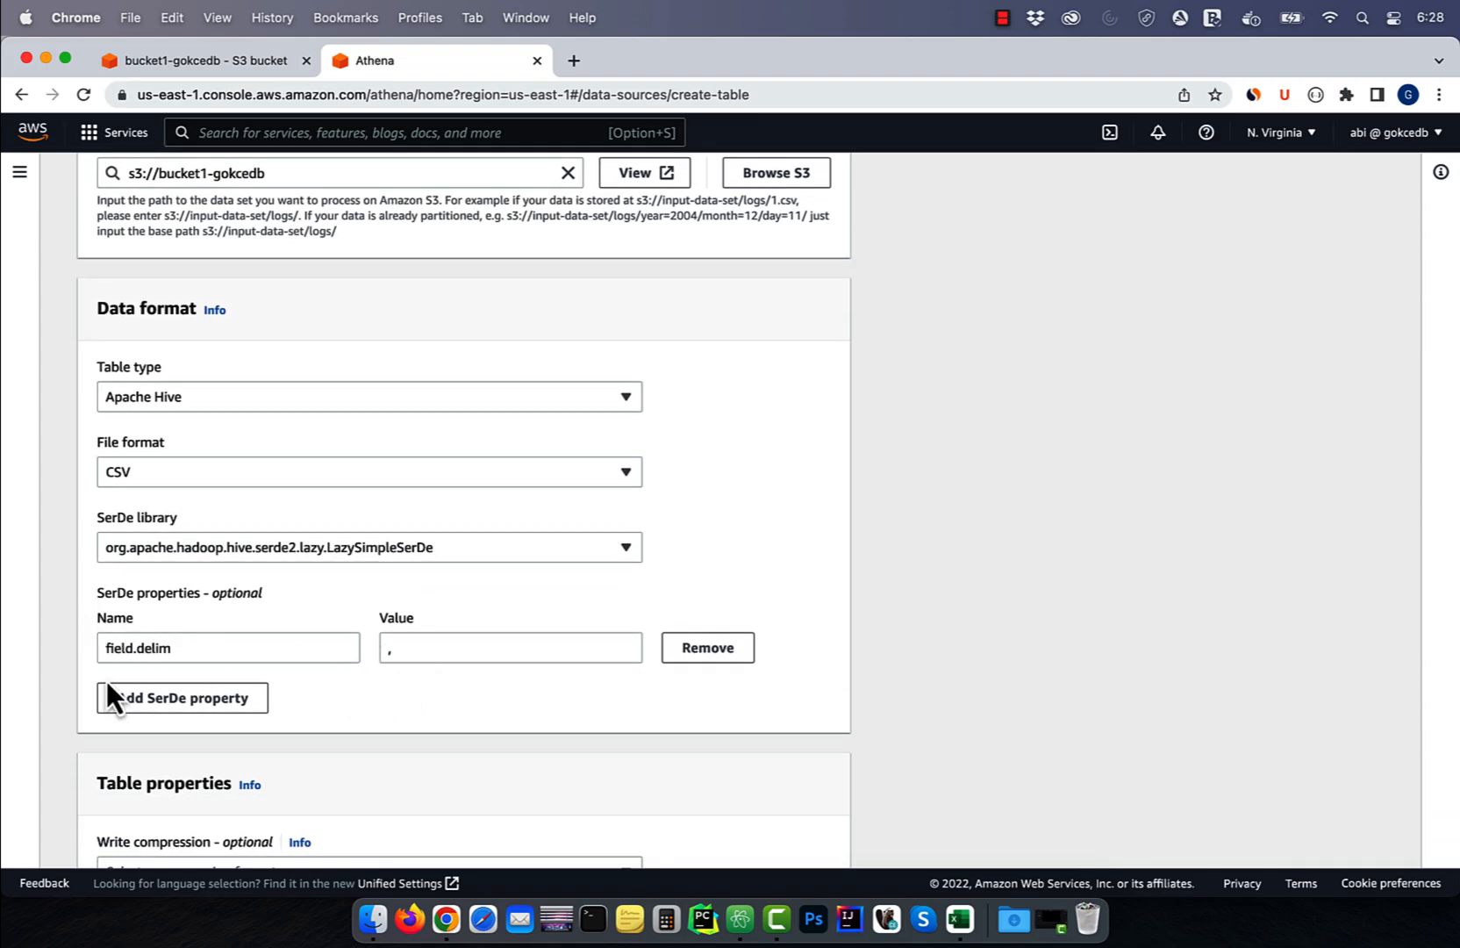
scroll(down, 3)
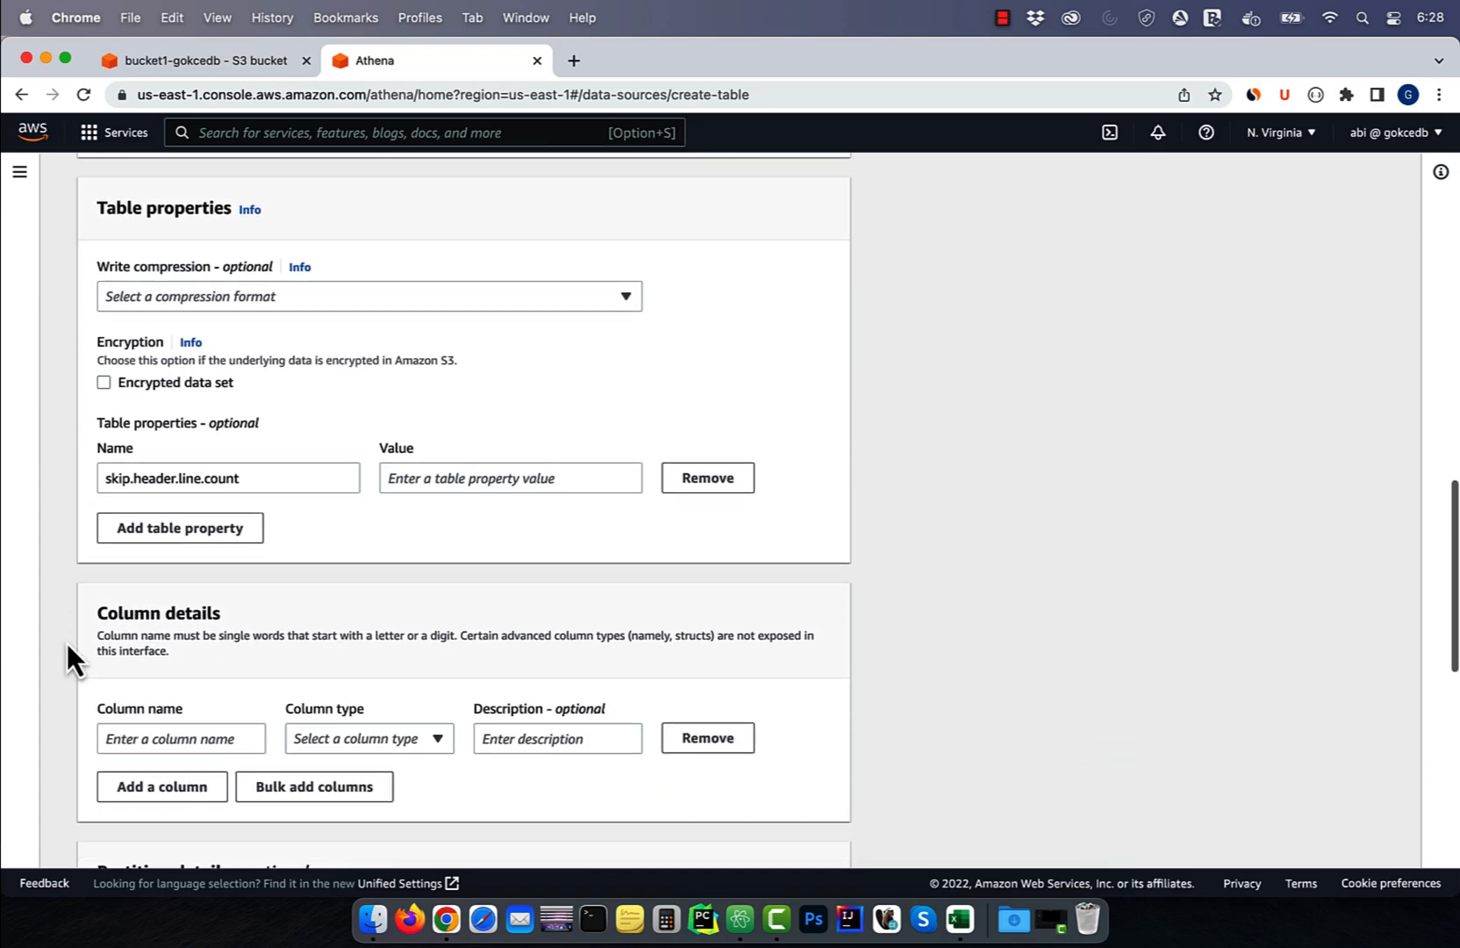
Bulk-add the six property columns and create property_table in property_db.
scroll(down, 3)
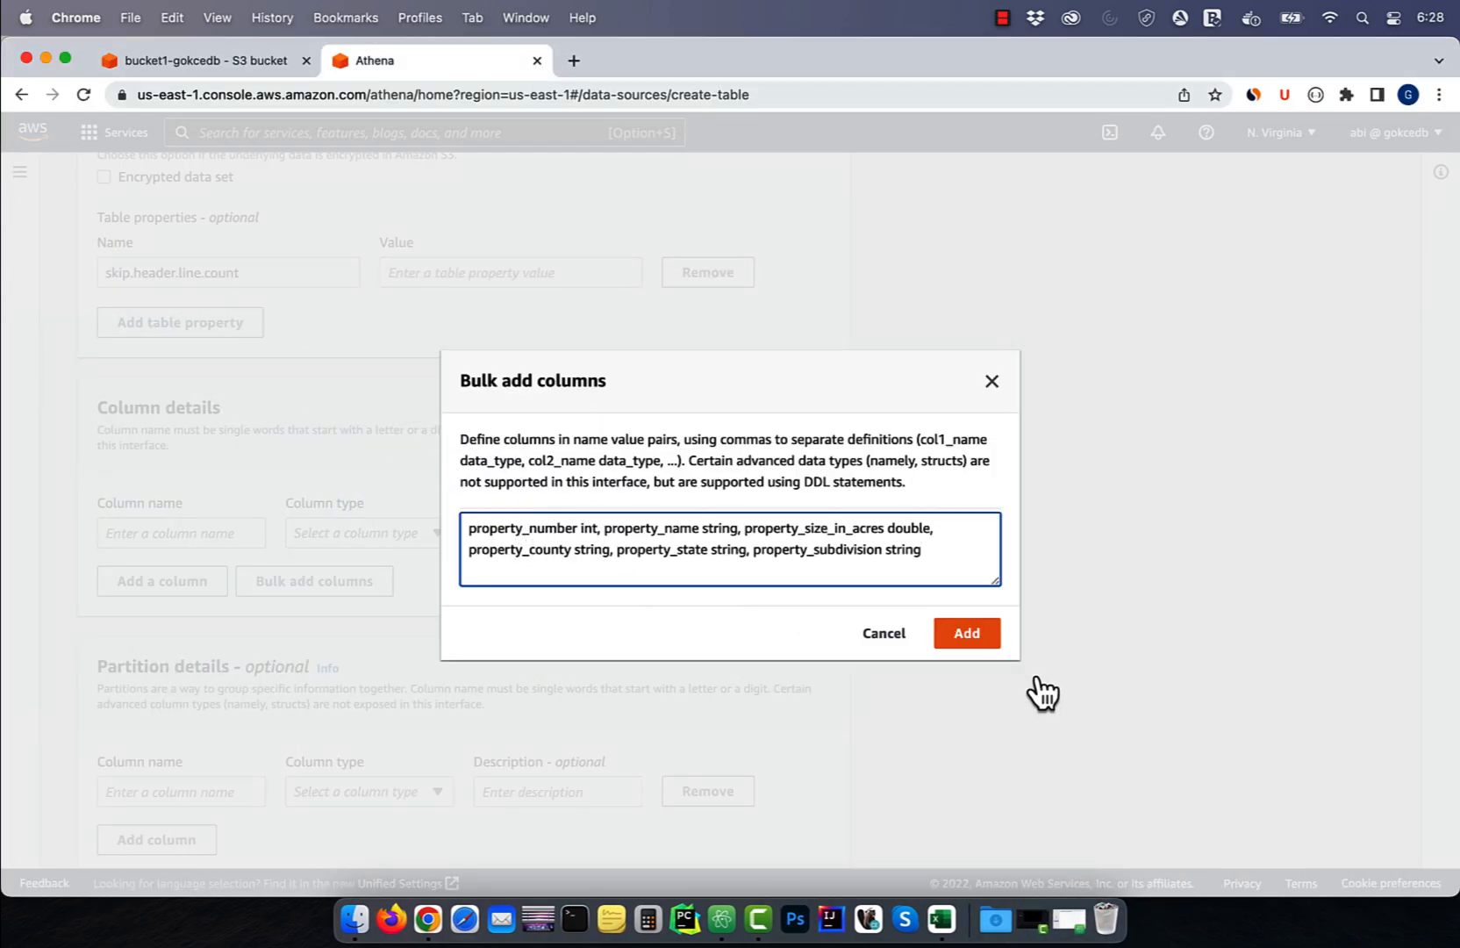
click(965, 632)
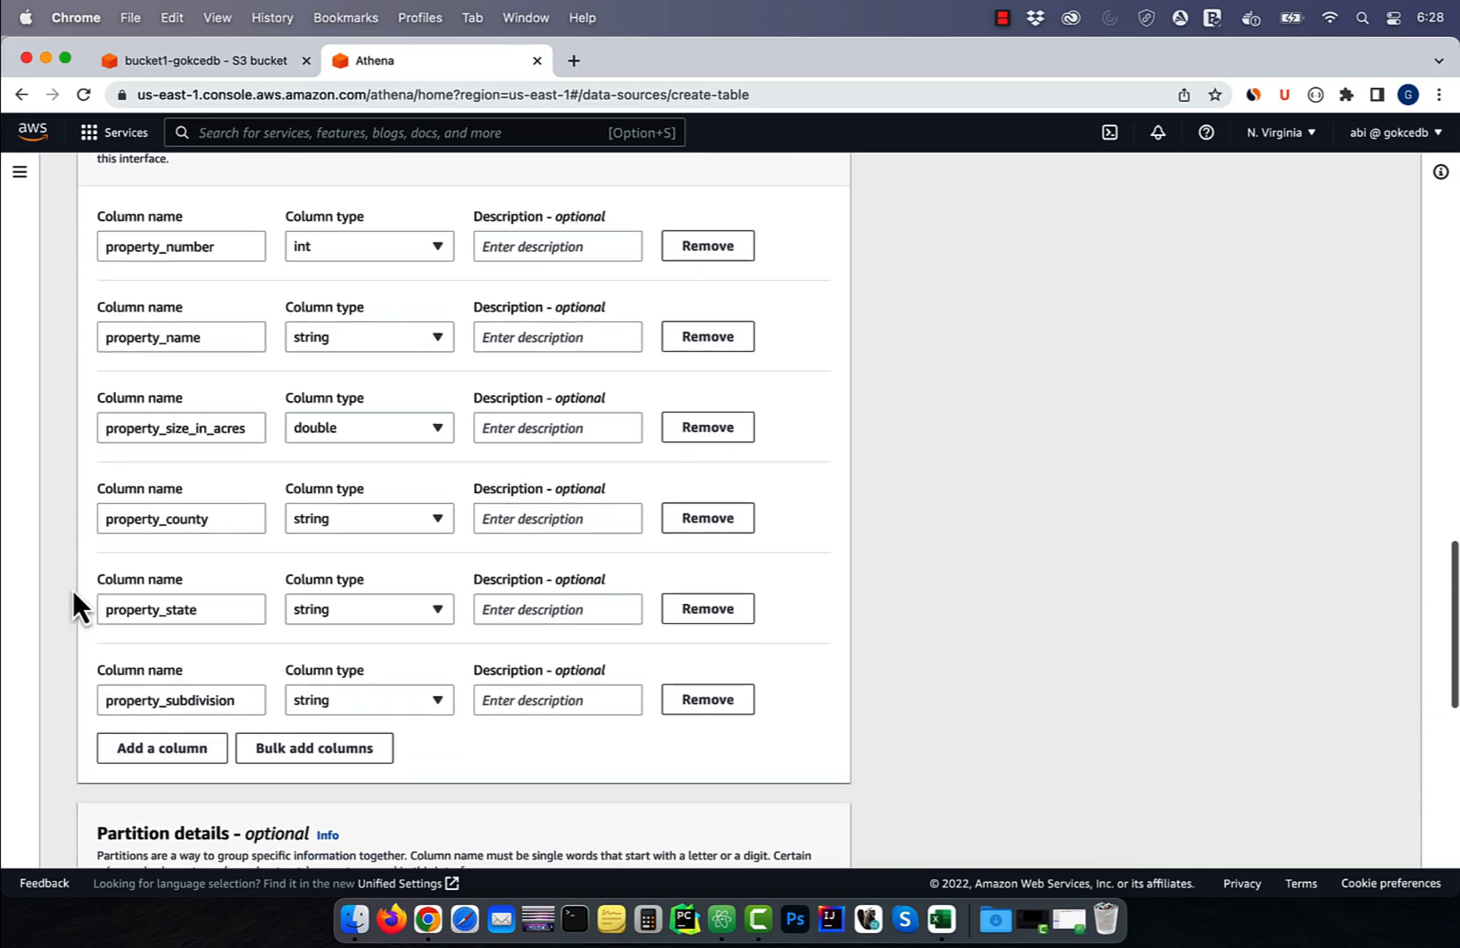
scroll(down, 3)
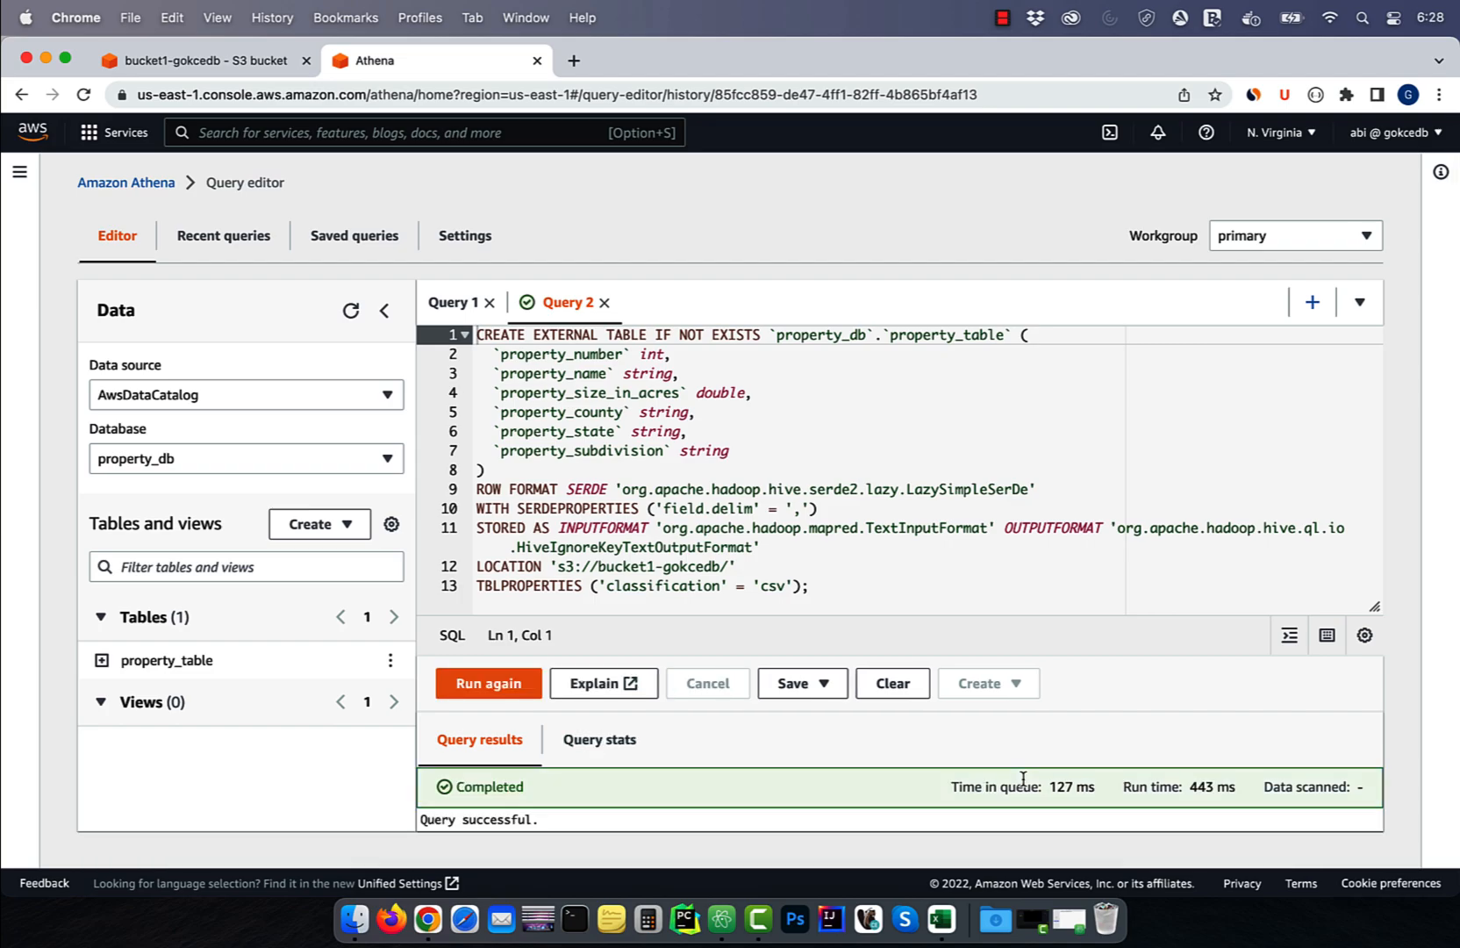
Discard the Query 2 tab and run select * from property_table, returning 38 rows.
click(602, 302)
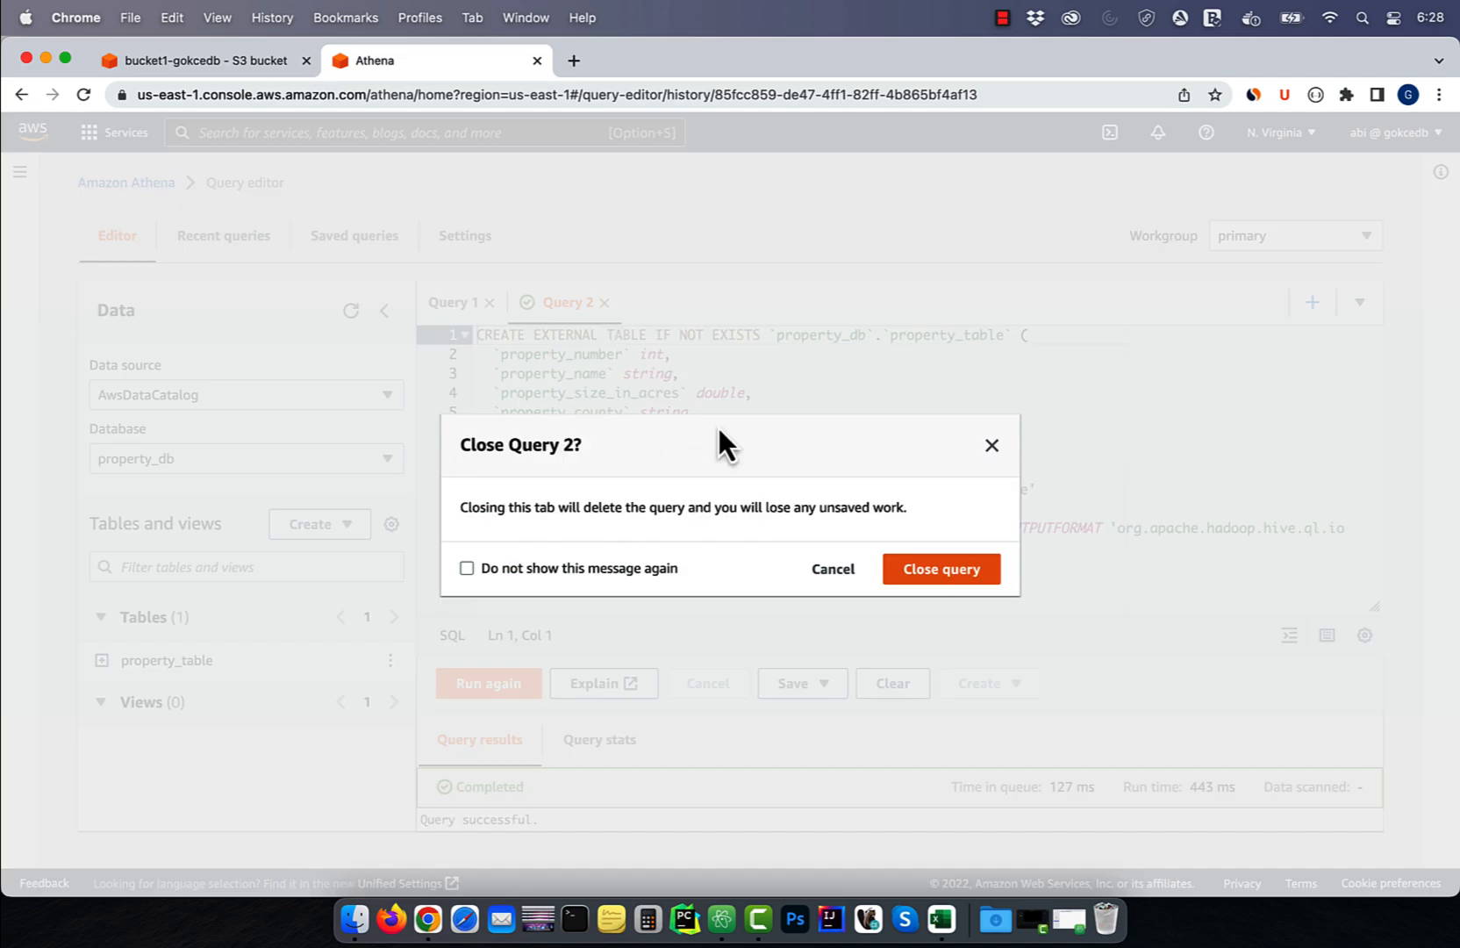
click(941, 568)
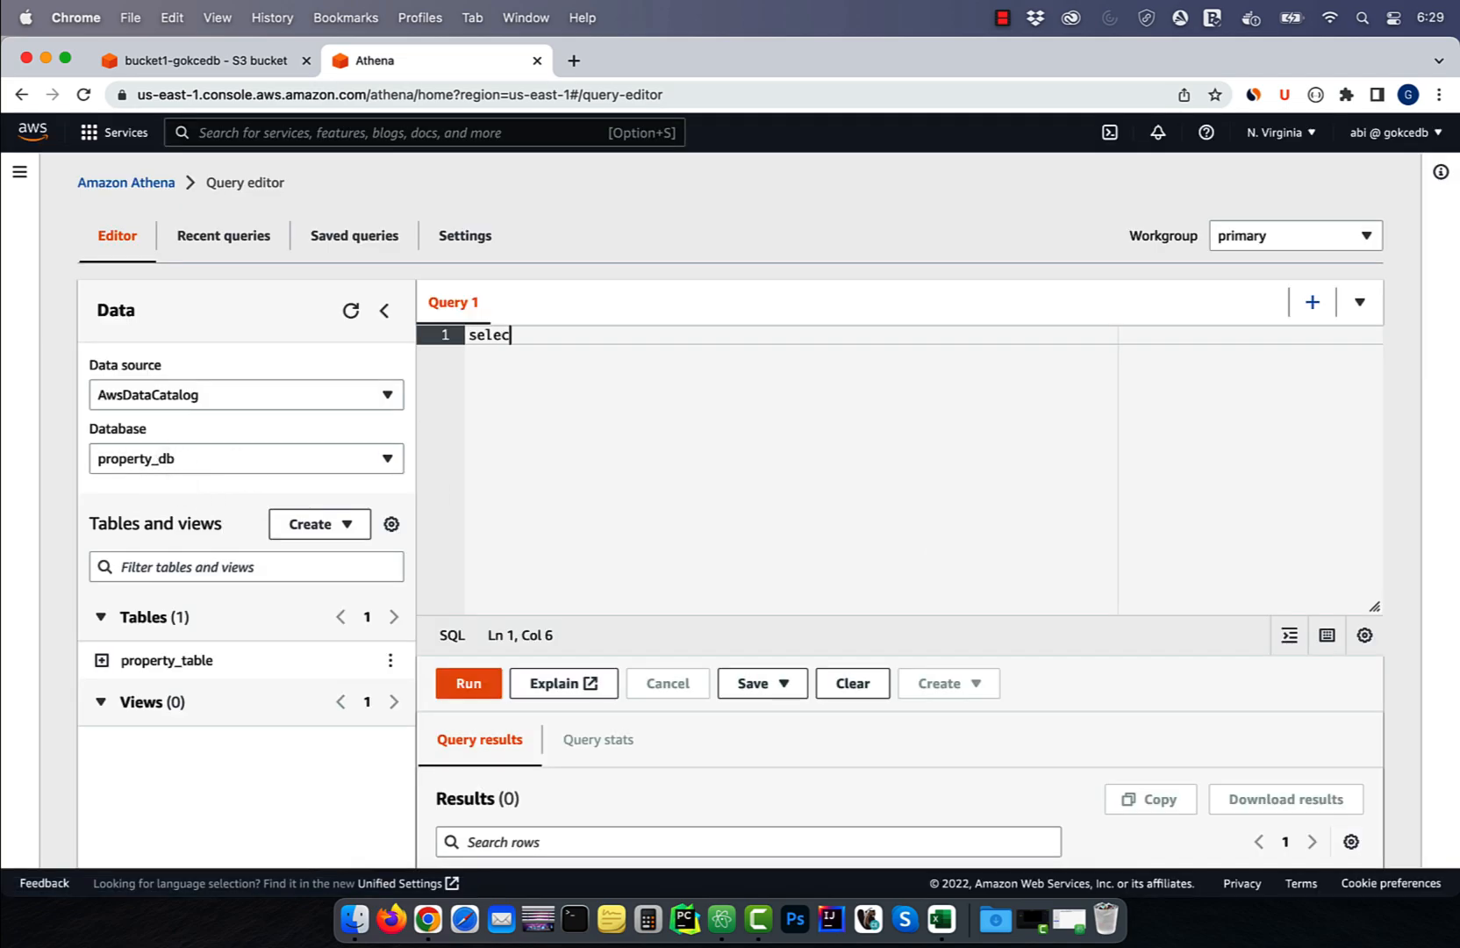
click(469, 682)
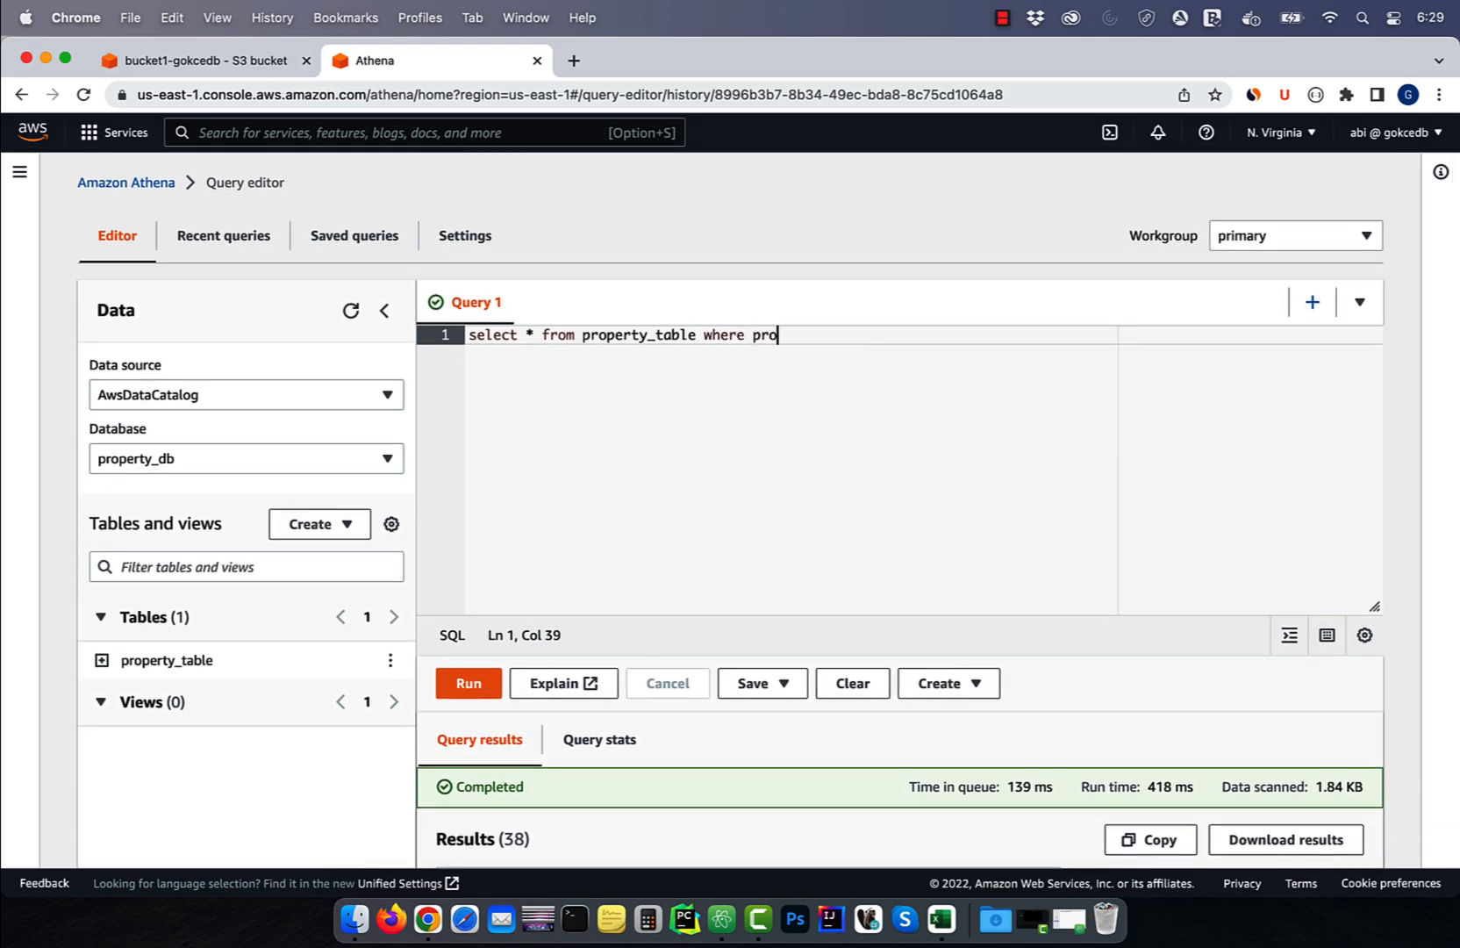
Filter the query with where property_state = 'NY' to return 9 rows, then begin a property_size_in_acres condition.
text(perty_state =)
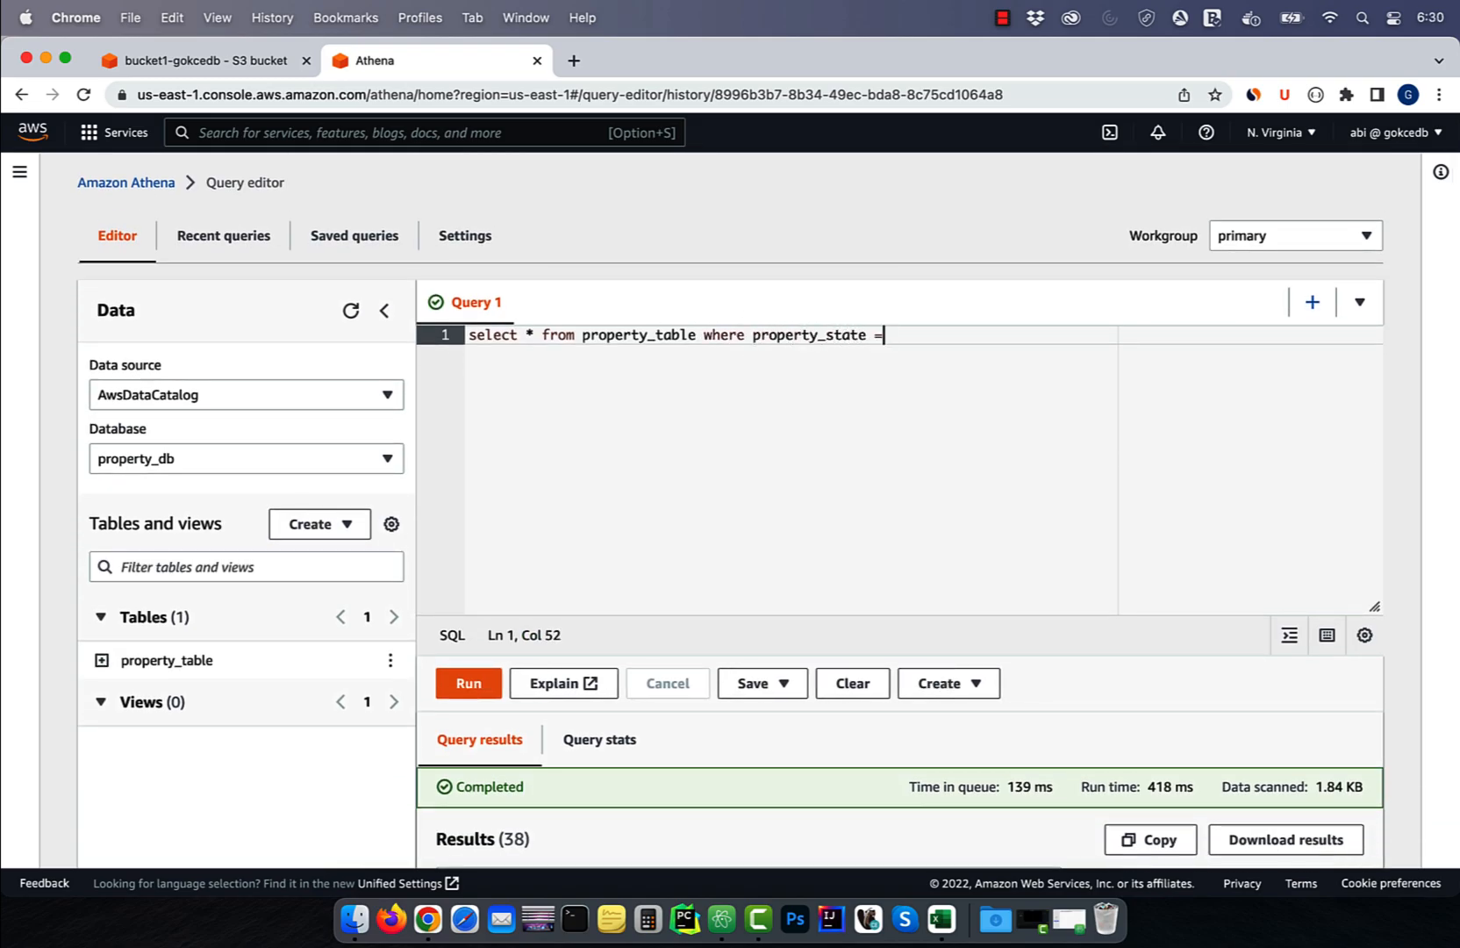
text('NY')
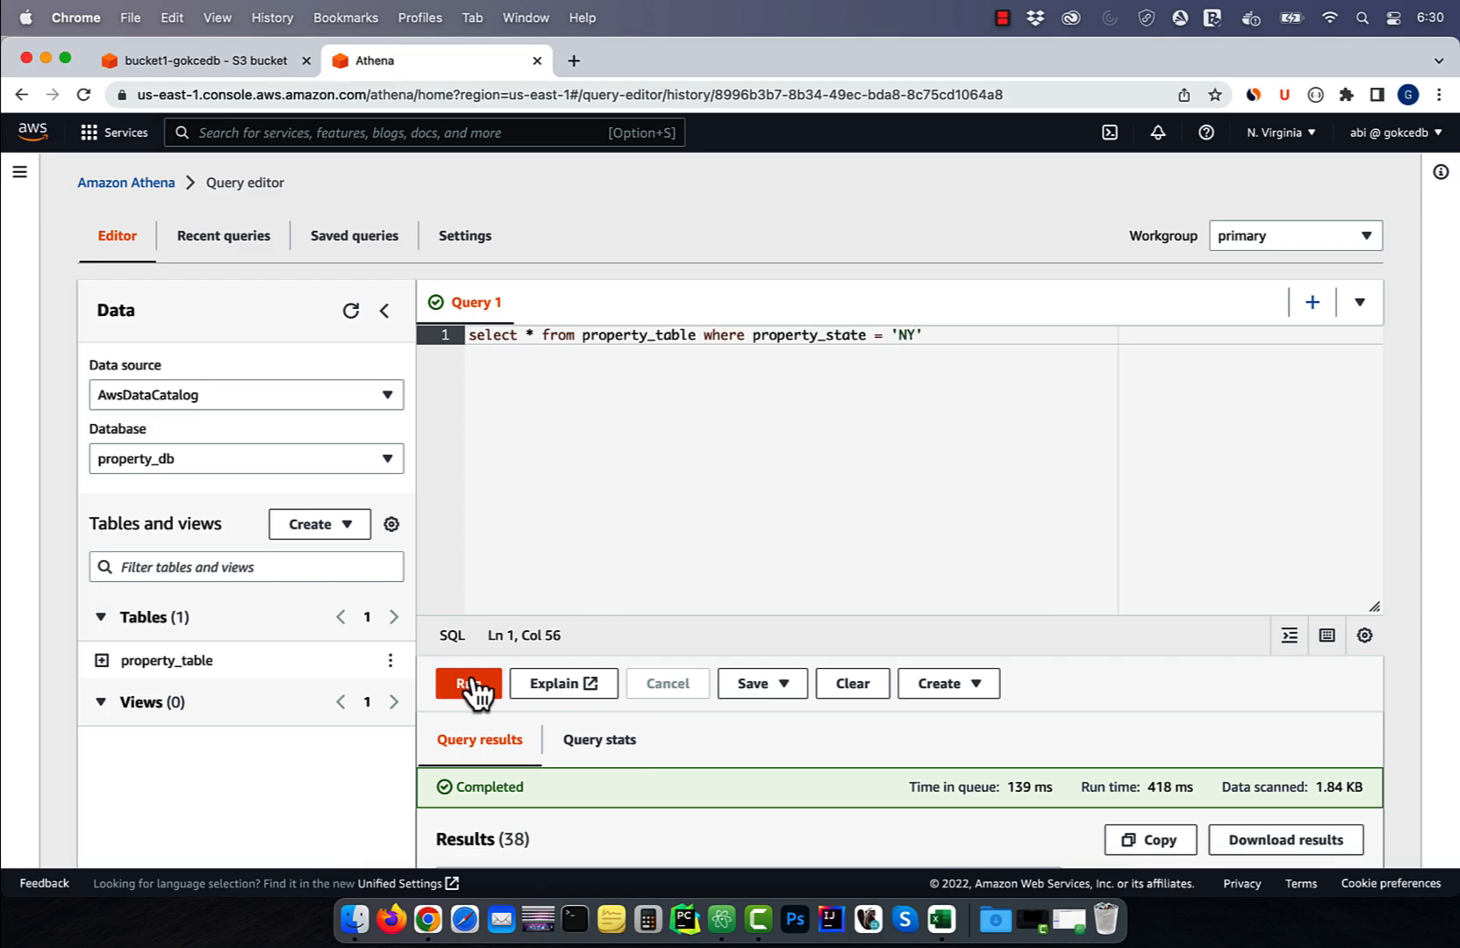
click(469, 683)
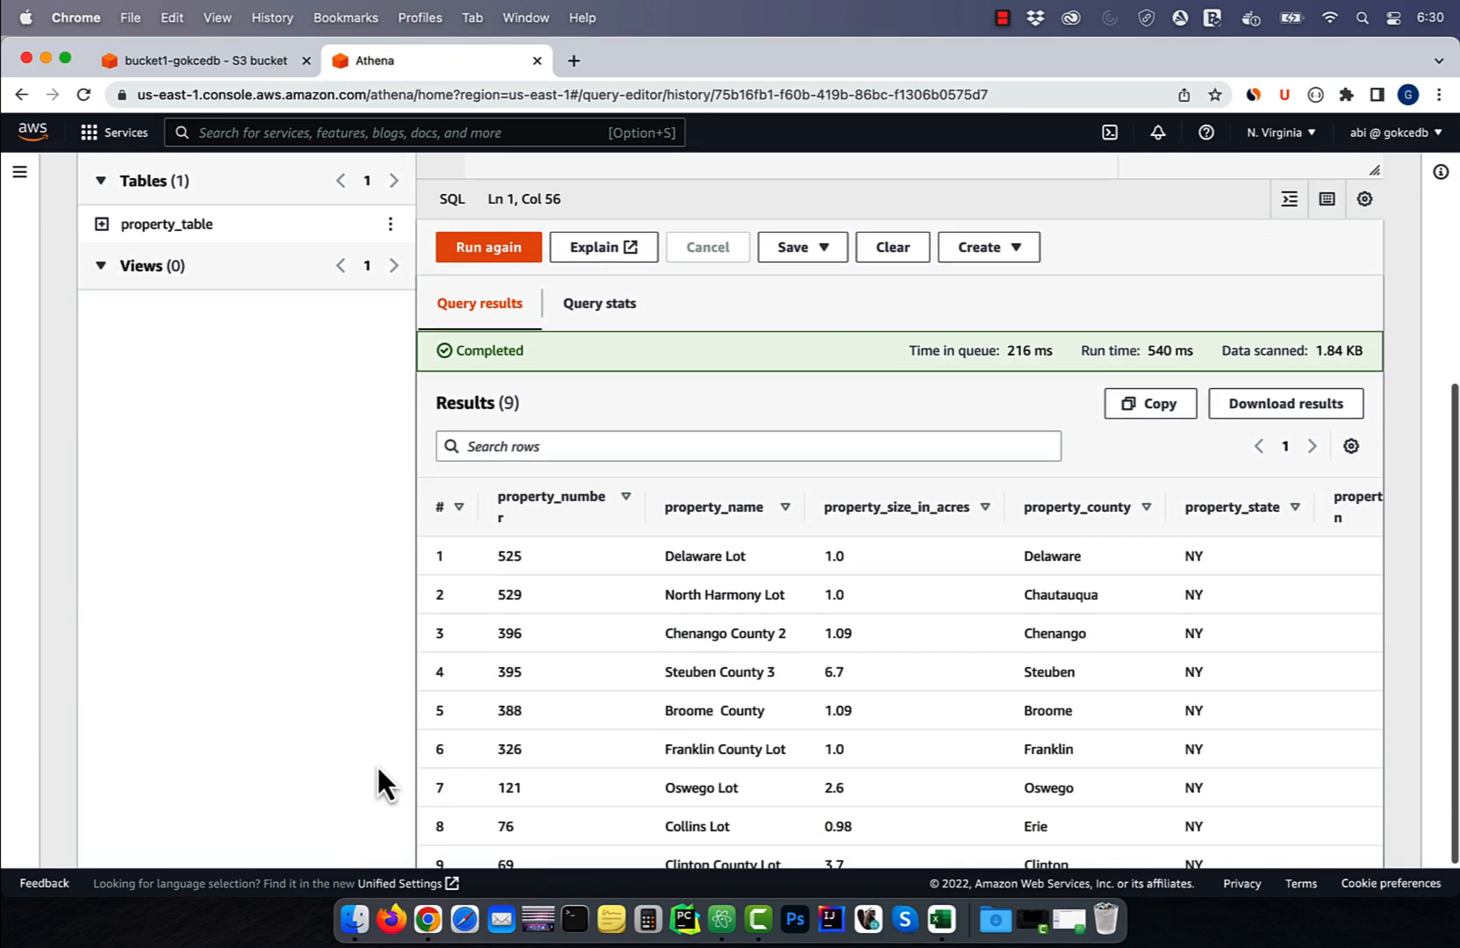
scroll(down, 3)
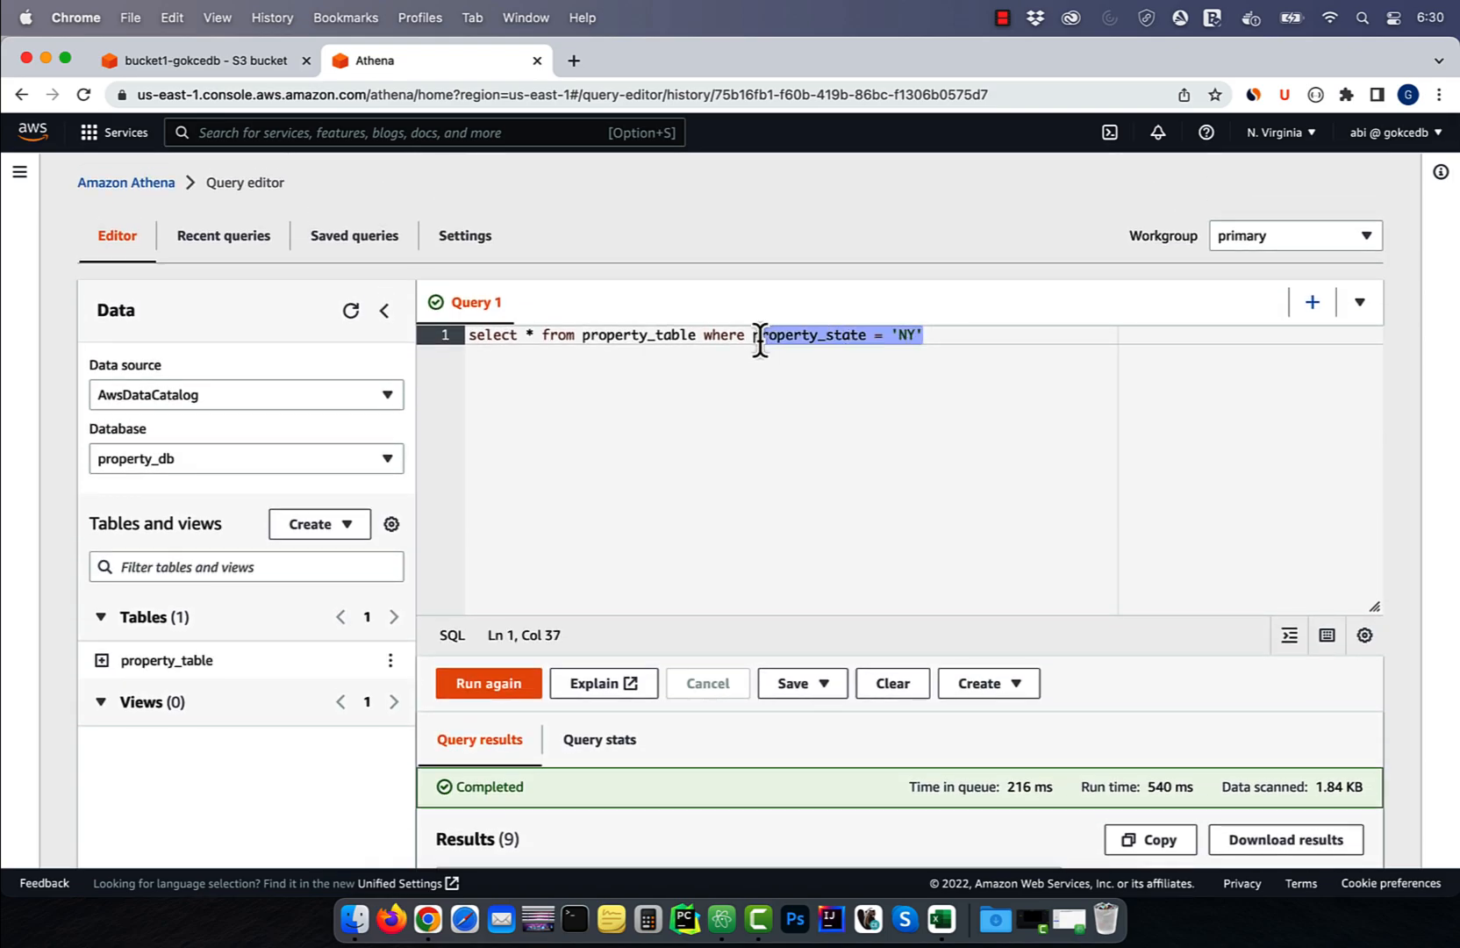
text(property_size_in_acre)
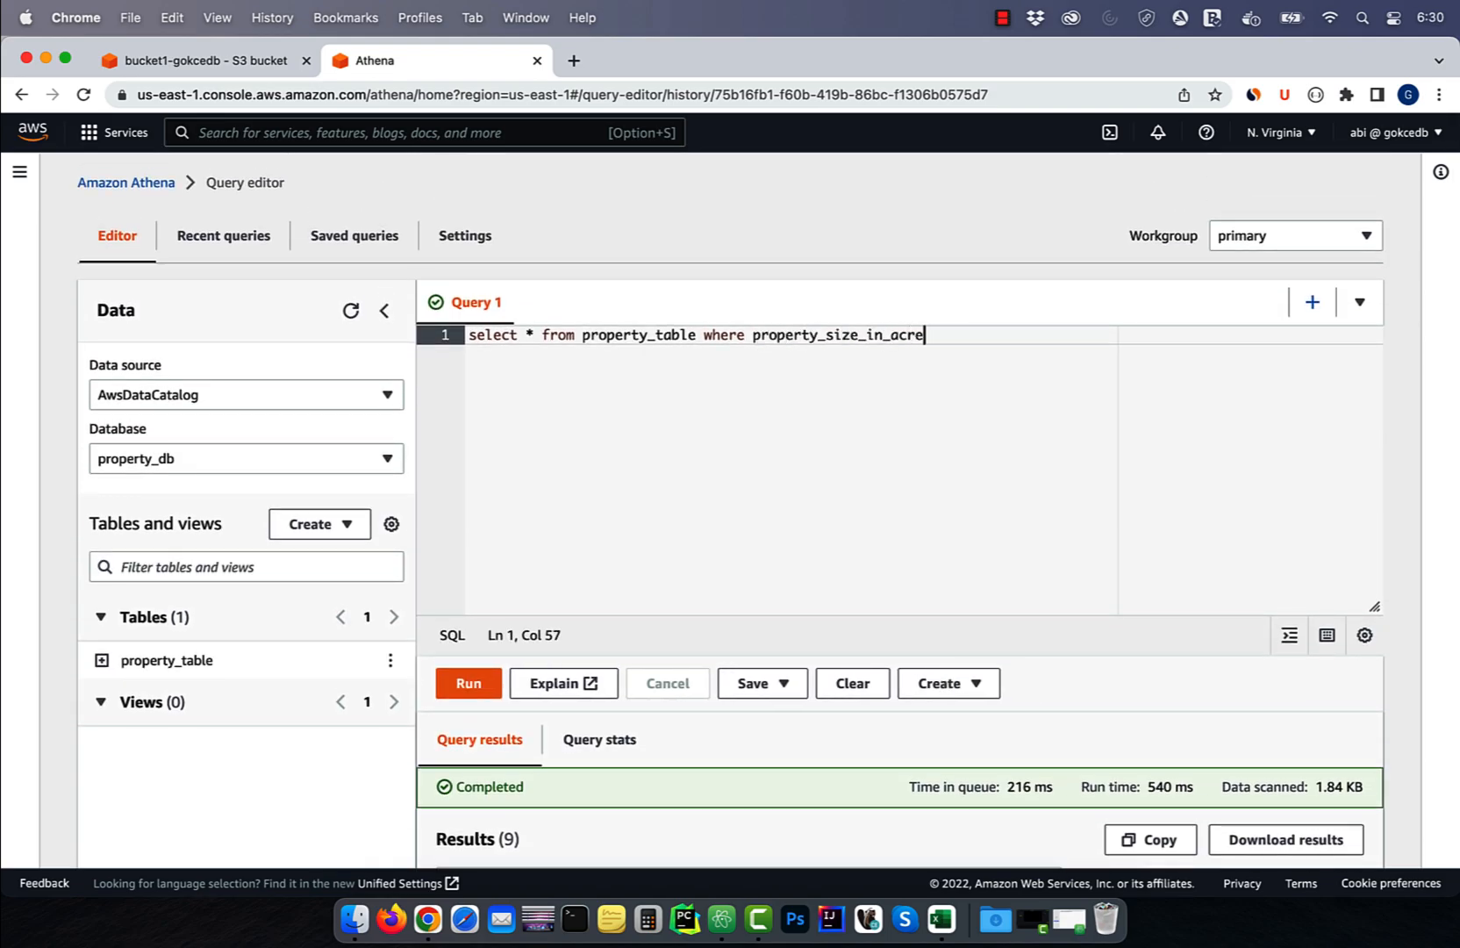